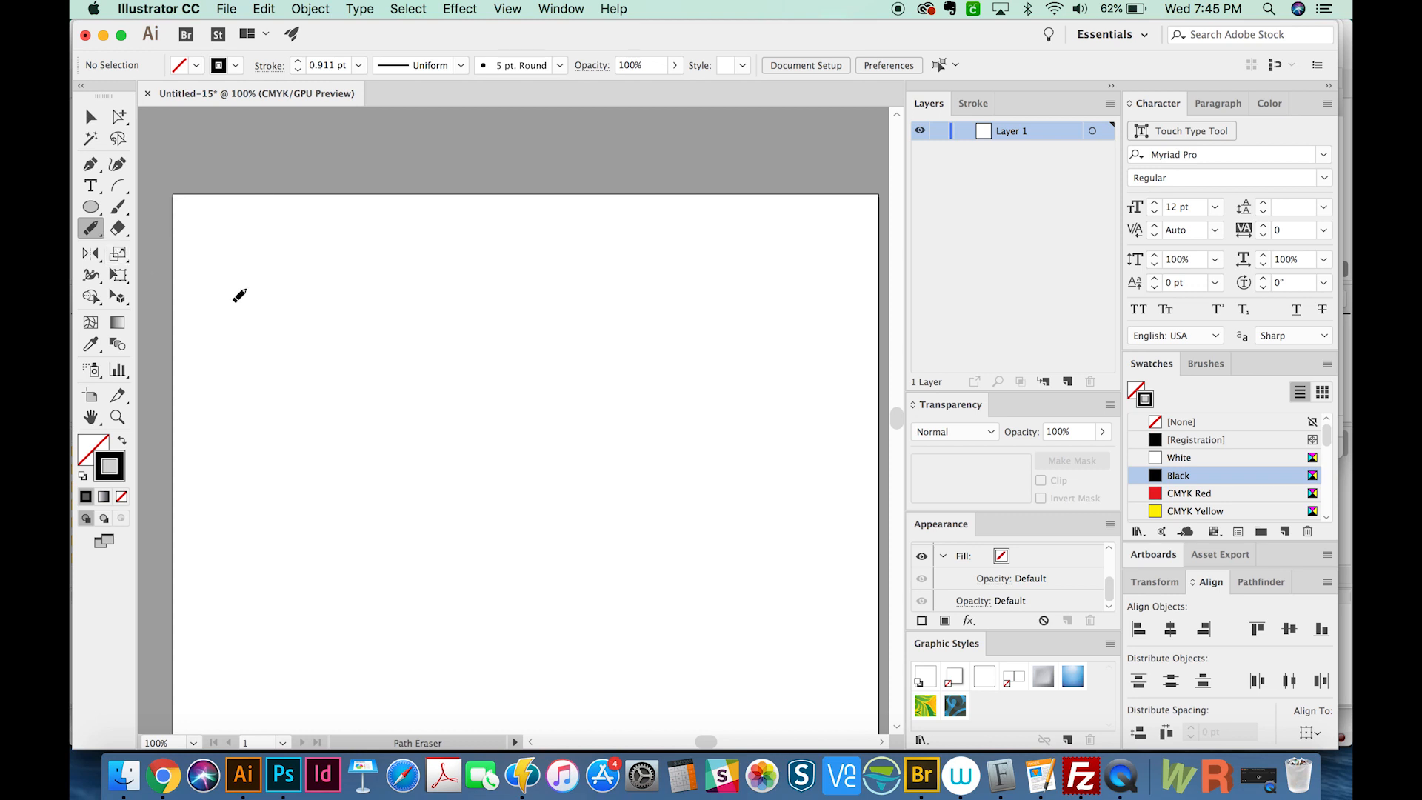
{"action": "mouse_move", "coordinate": [338, 300]}
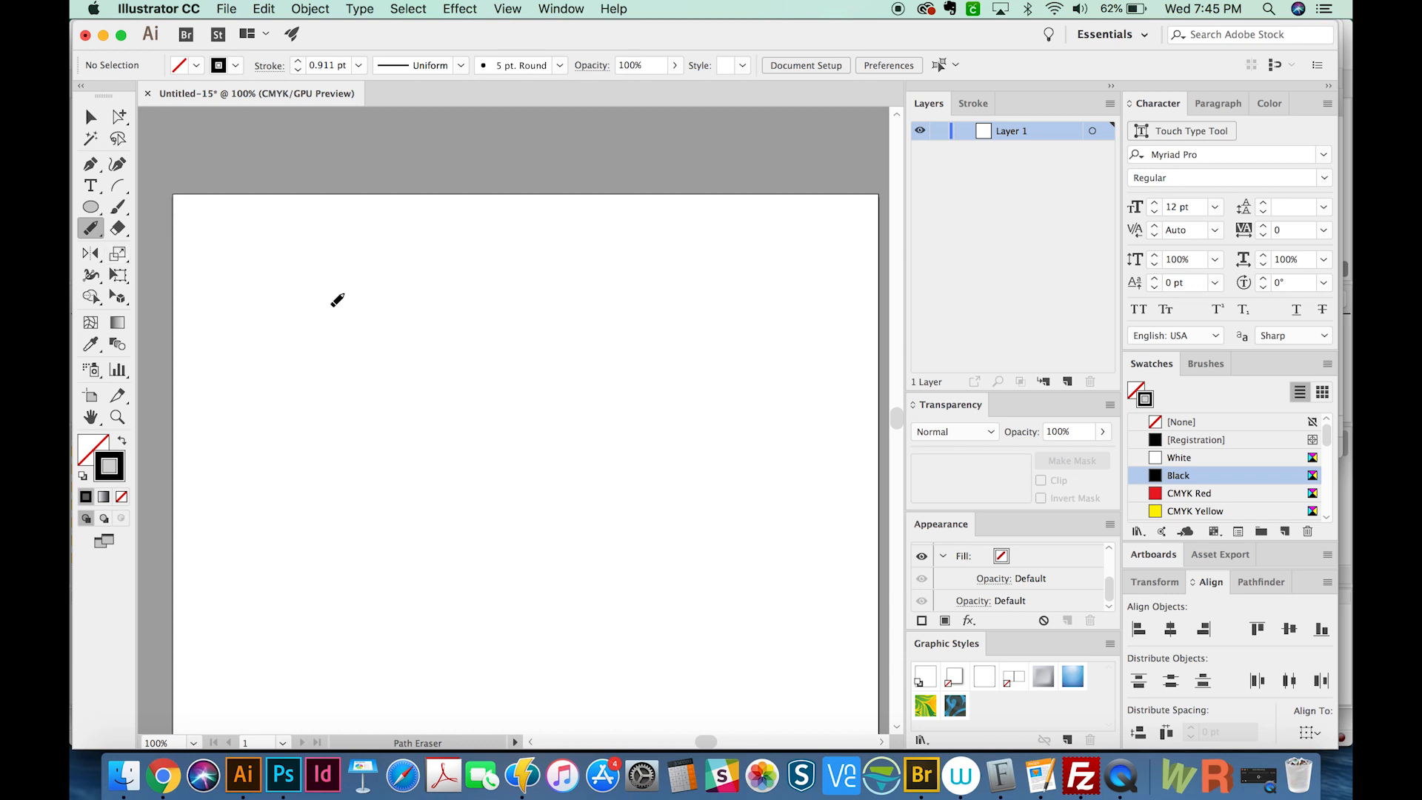
{"action": "mouse_move", "coordinate": [391, 311]}
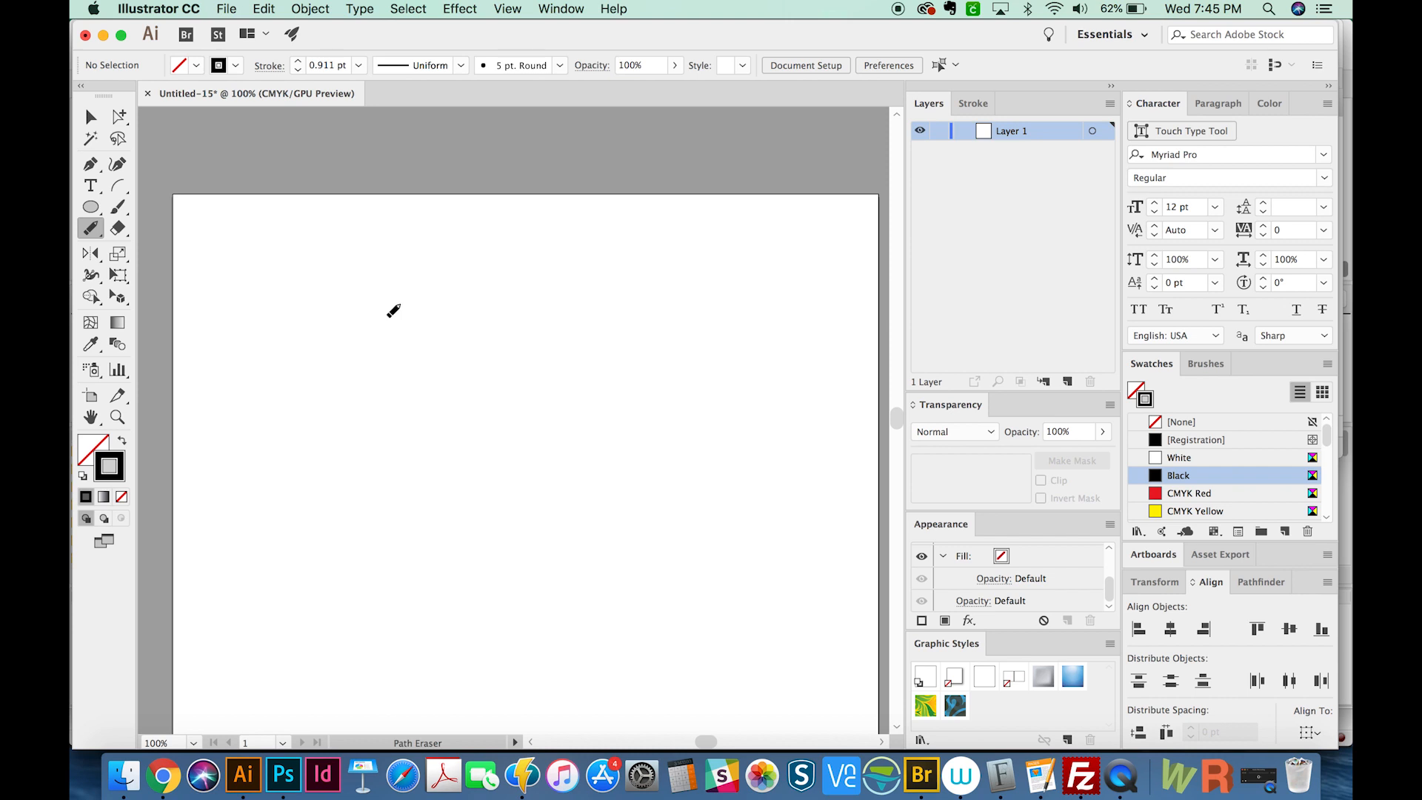
{"action": "mouse_move", "coordinate": [354, 312]}
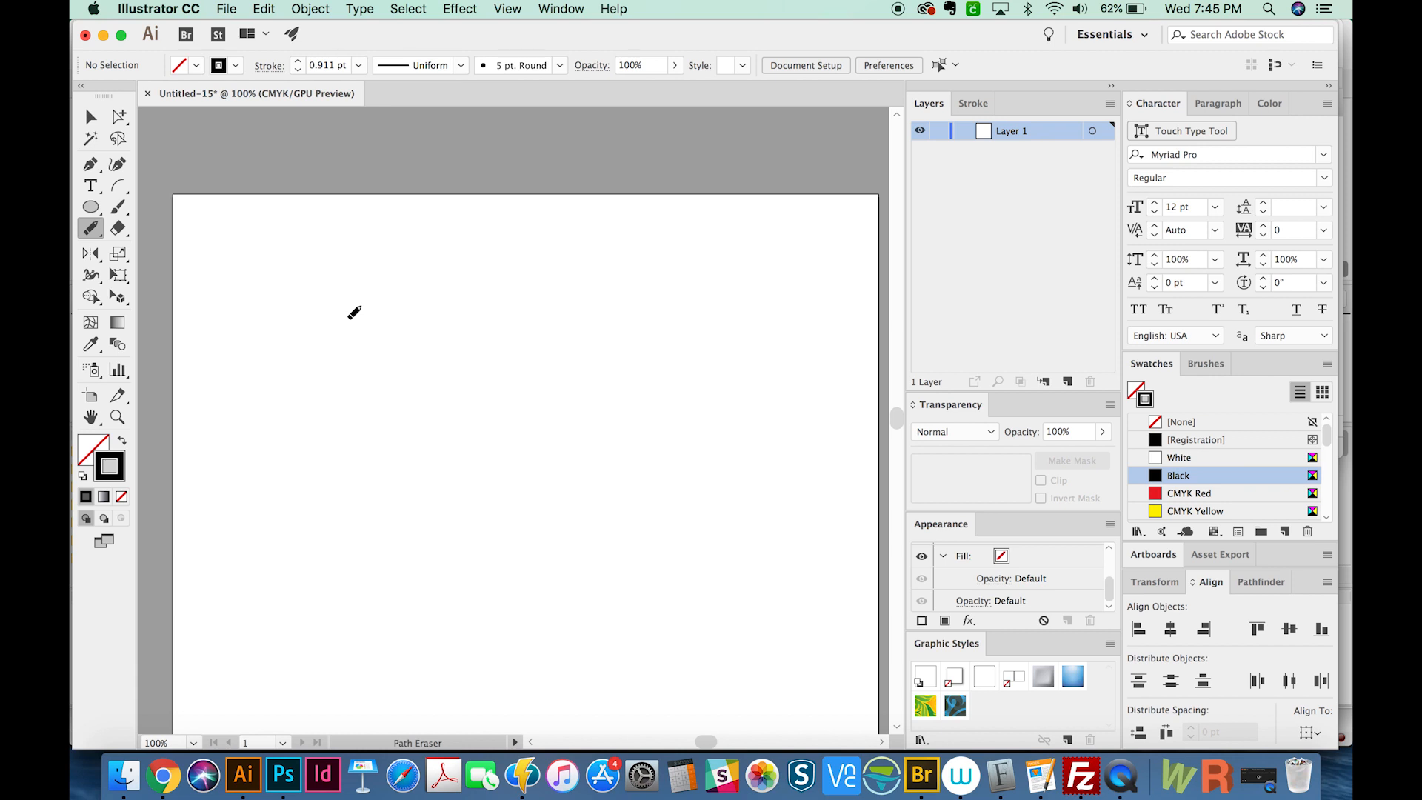
Draw a straight horizontal line for the shield's top edge.
{"action": "left_click", "coordinate": [116, 185]}
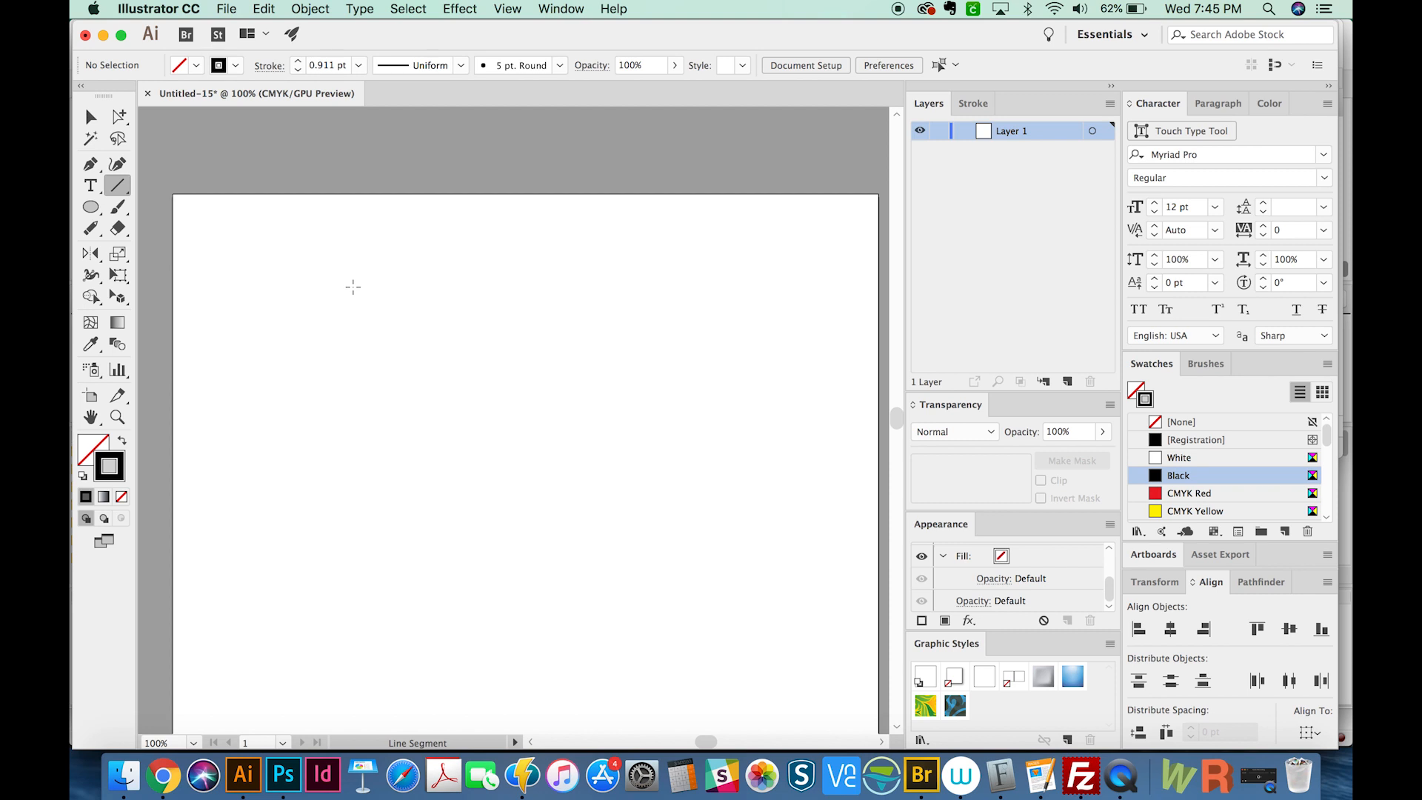
{"action": "left_click_drag", "start_coordinate": [354, 286], "coordinate": [502, 296]}
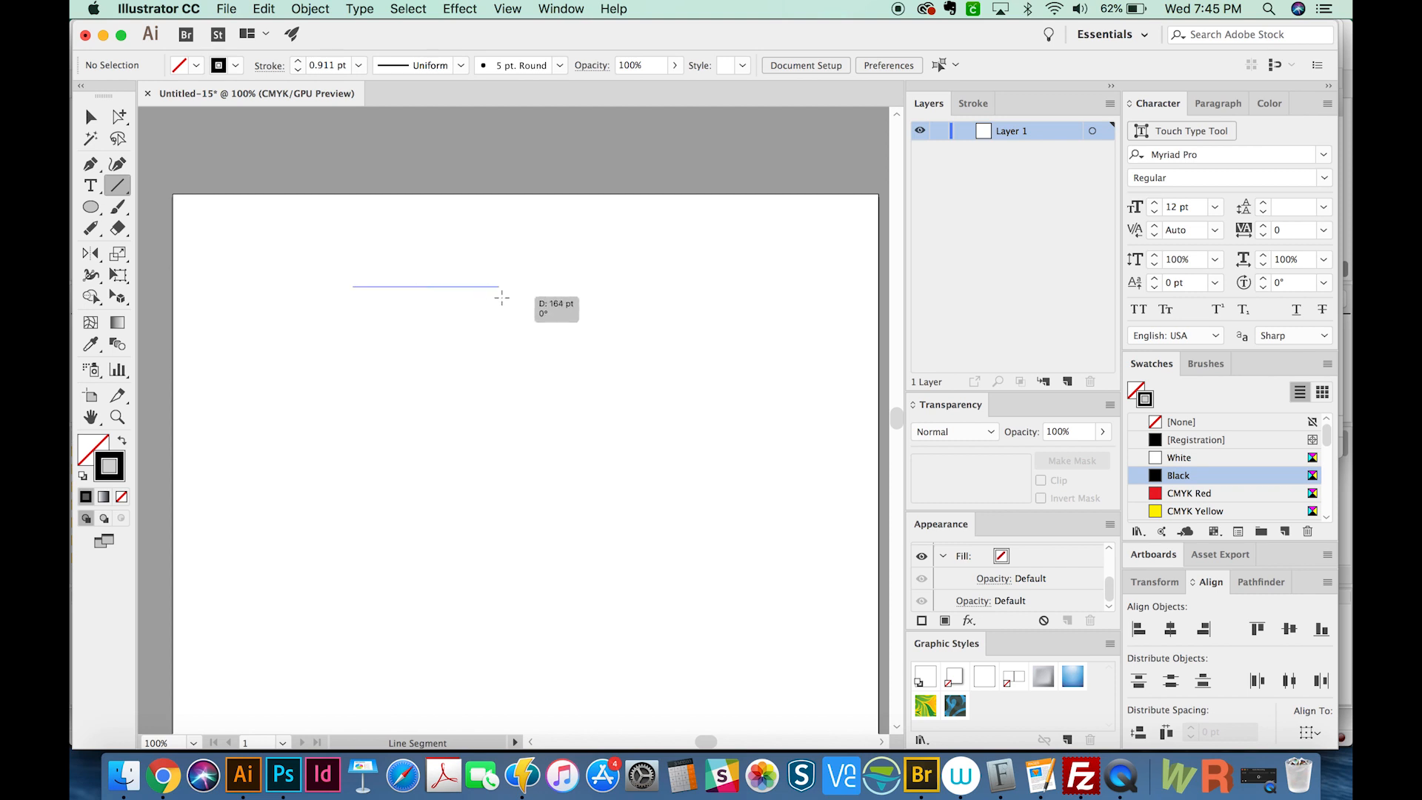
{"action": "left_click_drag", "start_coordinate": [354, 287], "coordinate": [509, 286]}
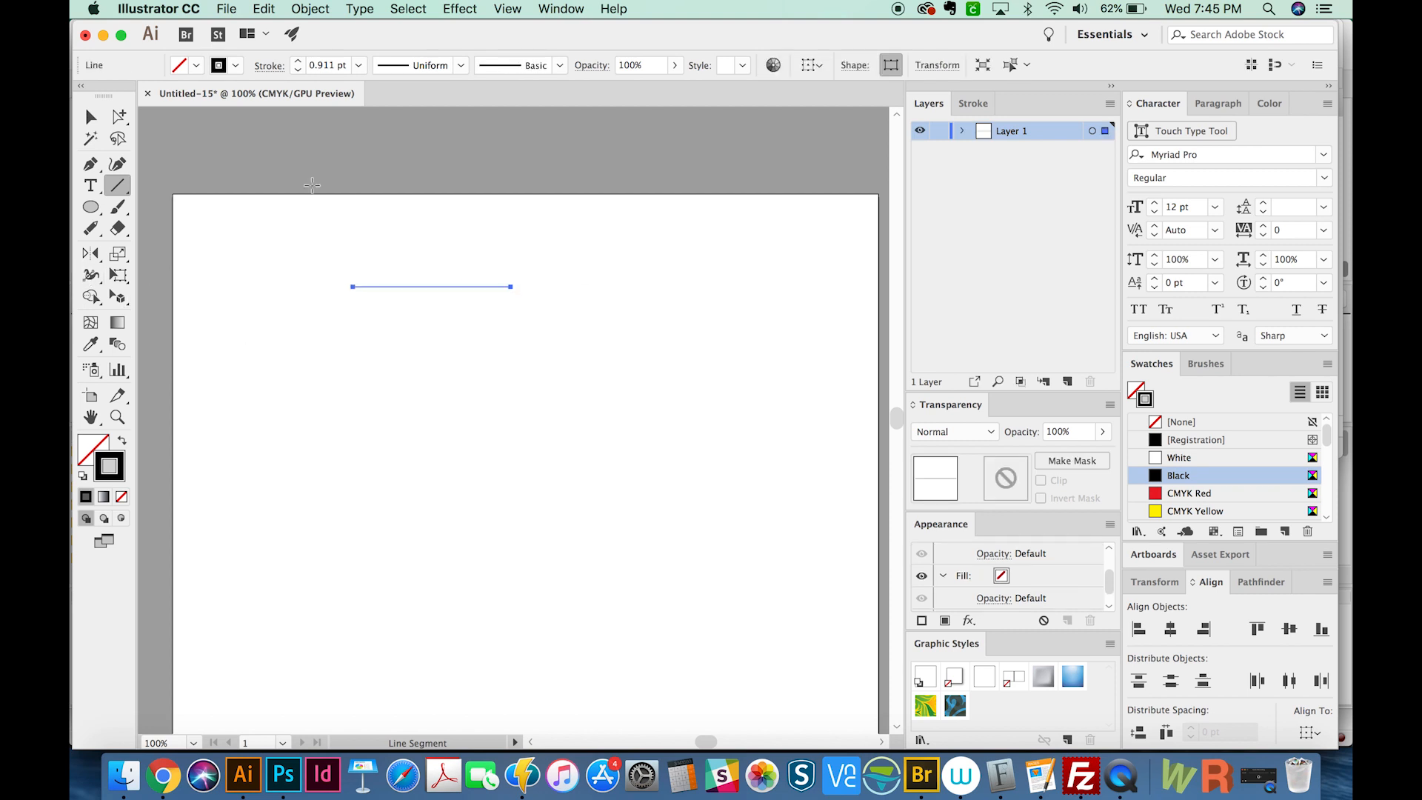
Draw a curved arc downward from the line's left end with the Arc tool.
{"action": "left_click", "coordinate": [117, 185]}
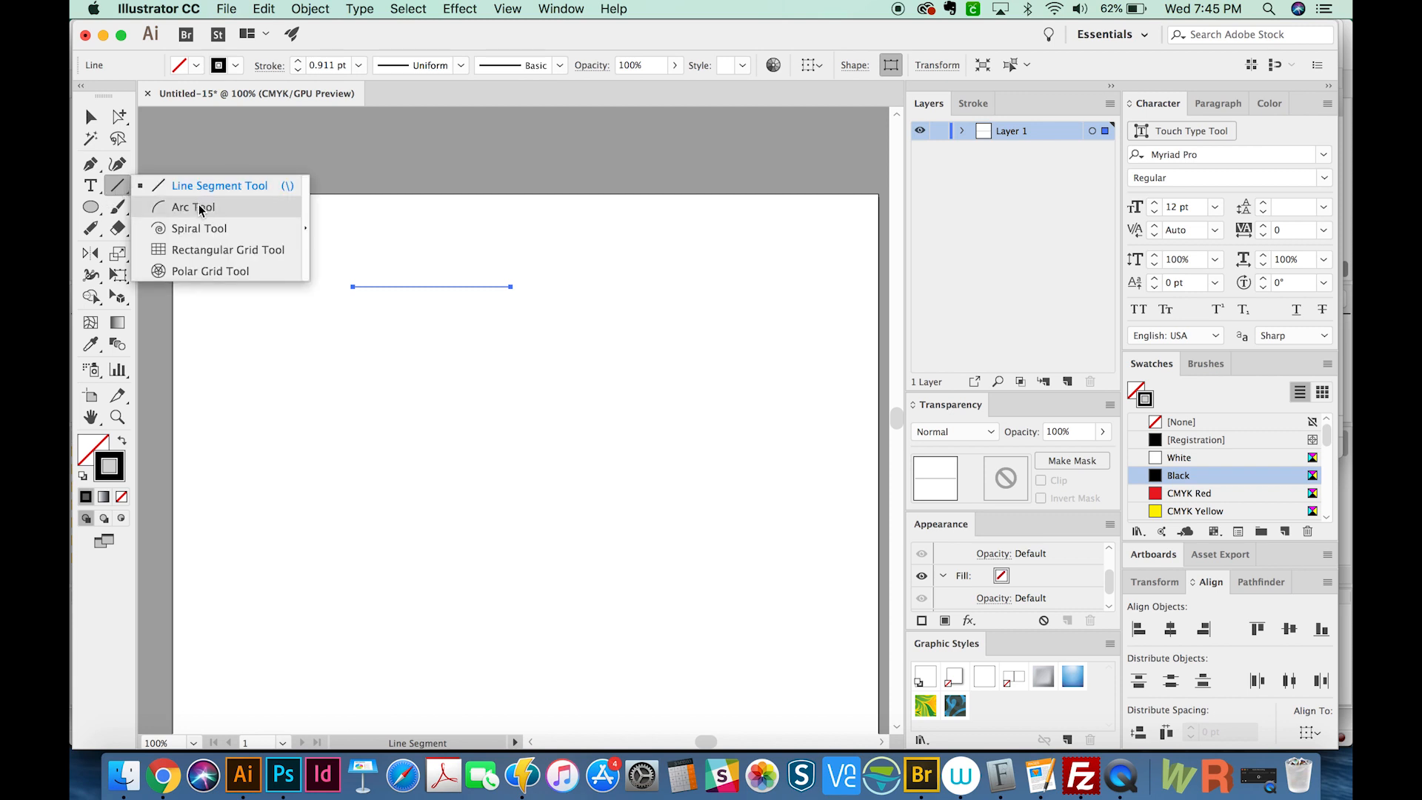
{"action": "left_click", "coordinate": [194, 207]}
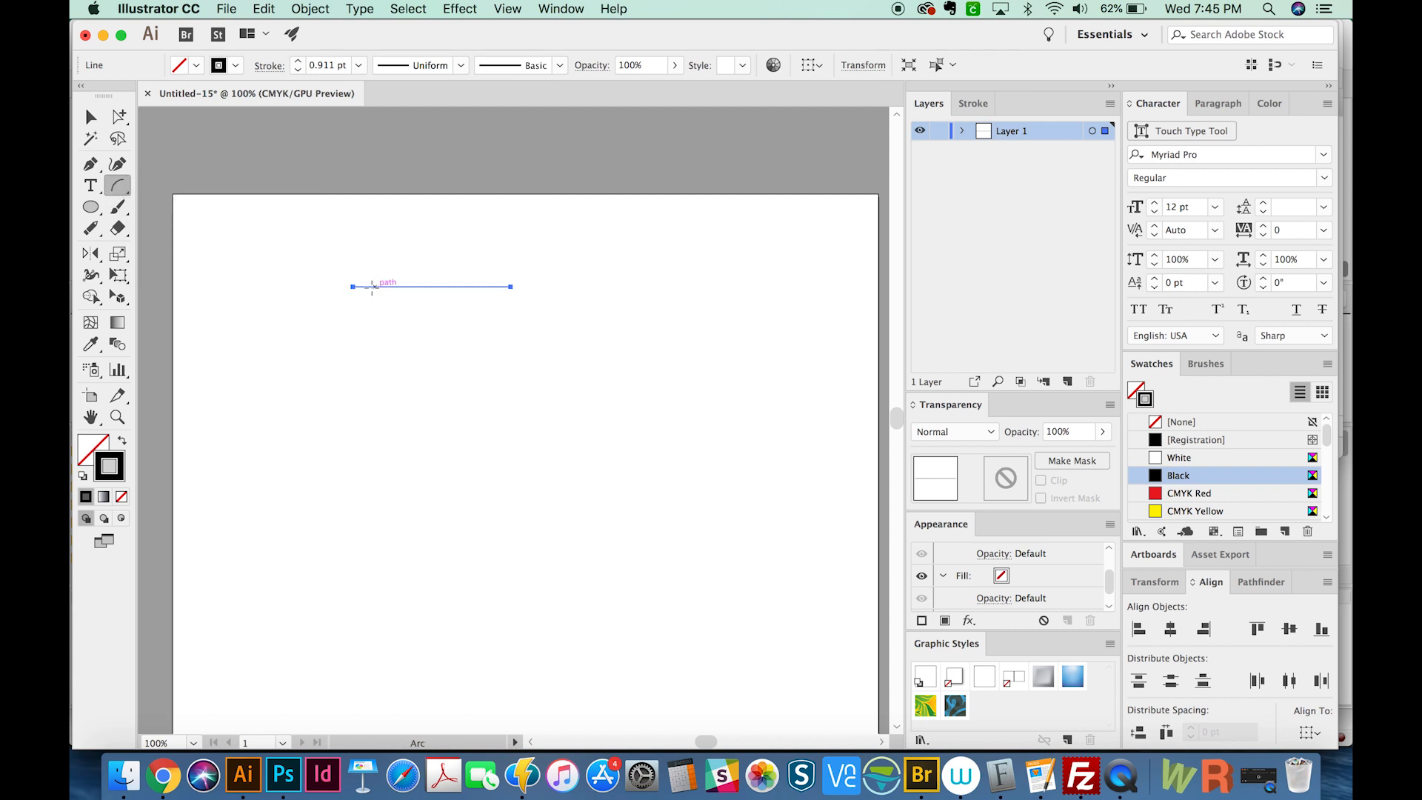
{"action": "left_click_drag", "start_coordinate": [354, 286], "coordinate": [357, 316]}
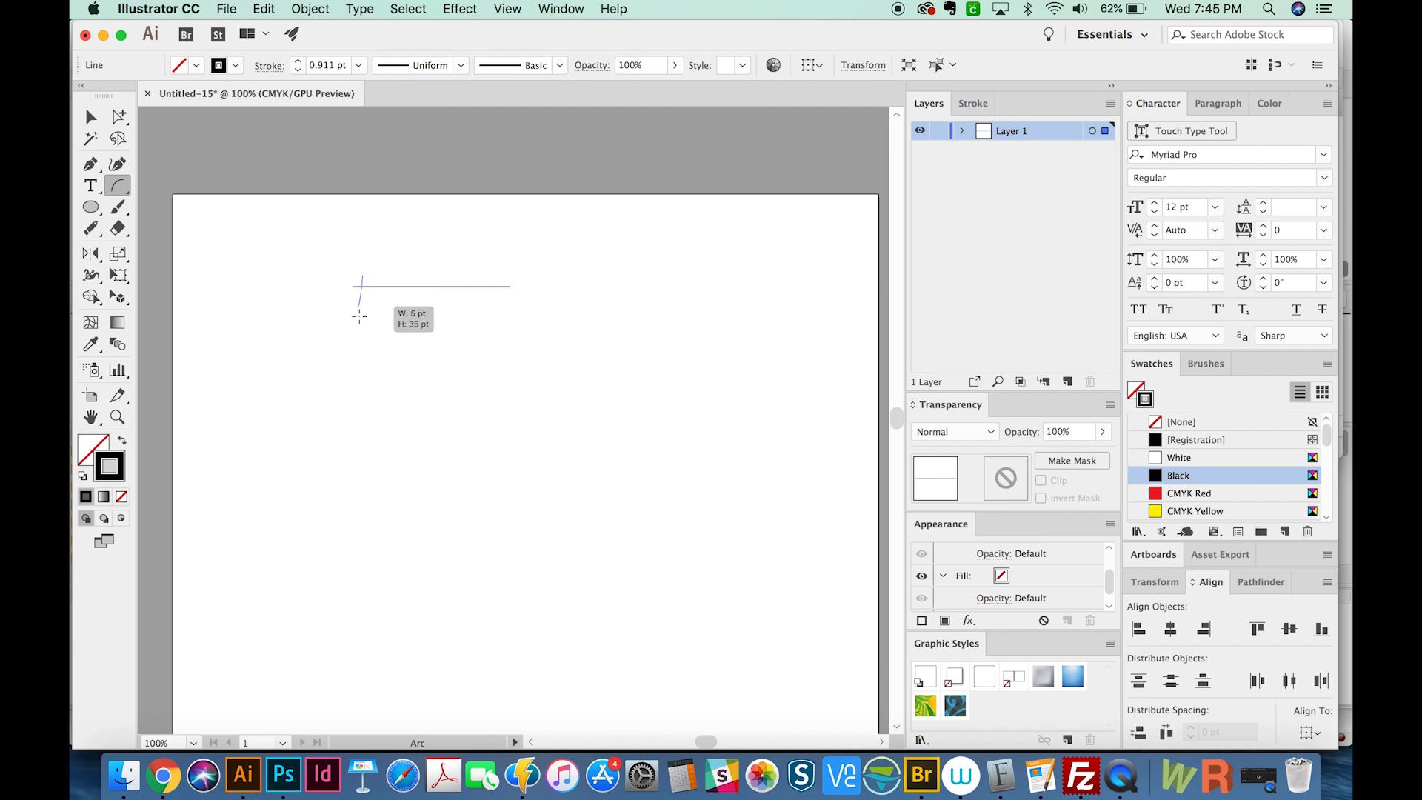
{"action": "left_click_drag", "start_coordinate": [359, 283], "coordinate": [419, 443]}
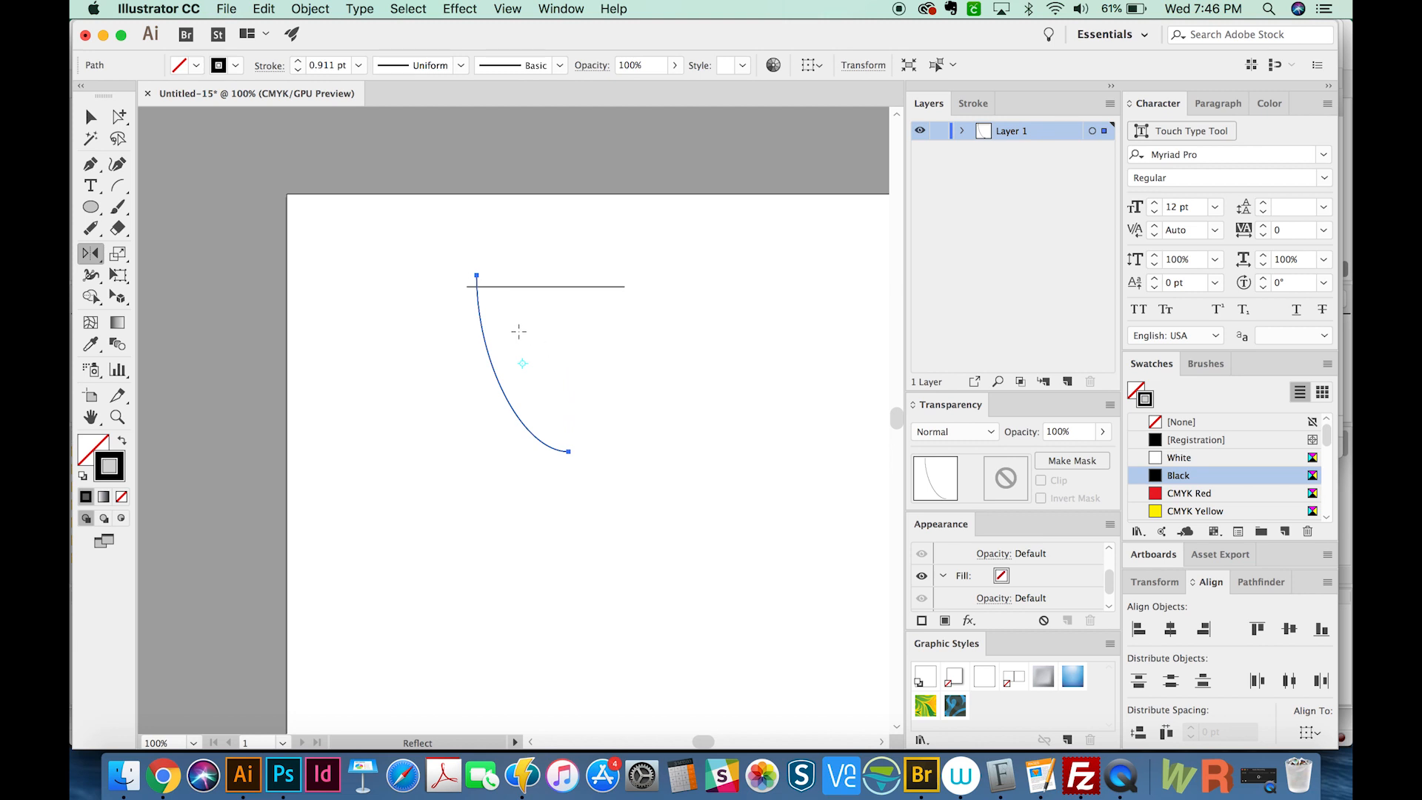
{"action": "mouse_move", "coordinate": [554, 358]}
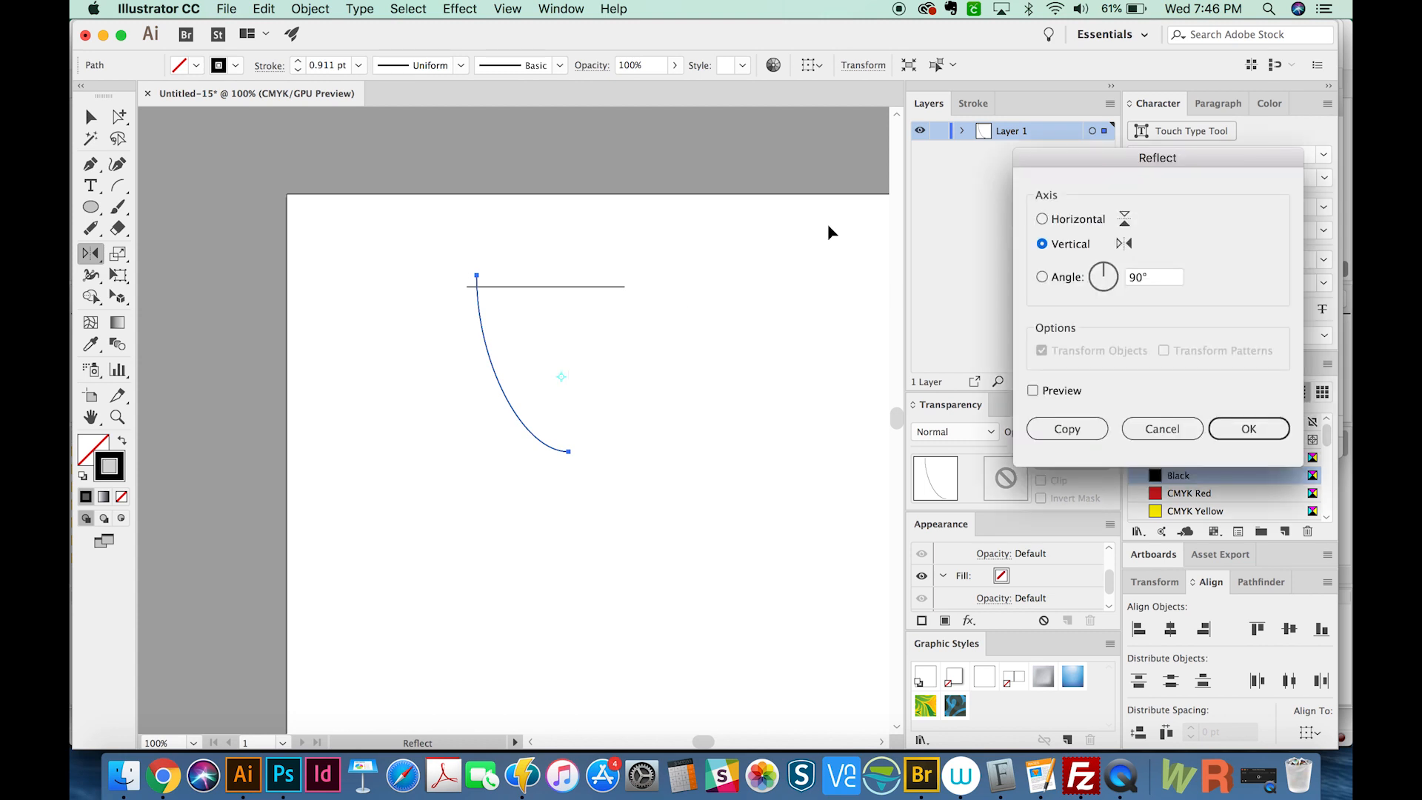
{"action": "mouse_move", "coordinate": [1249, 428]}
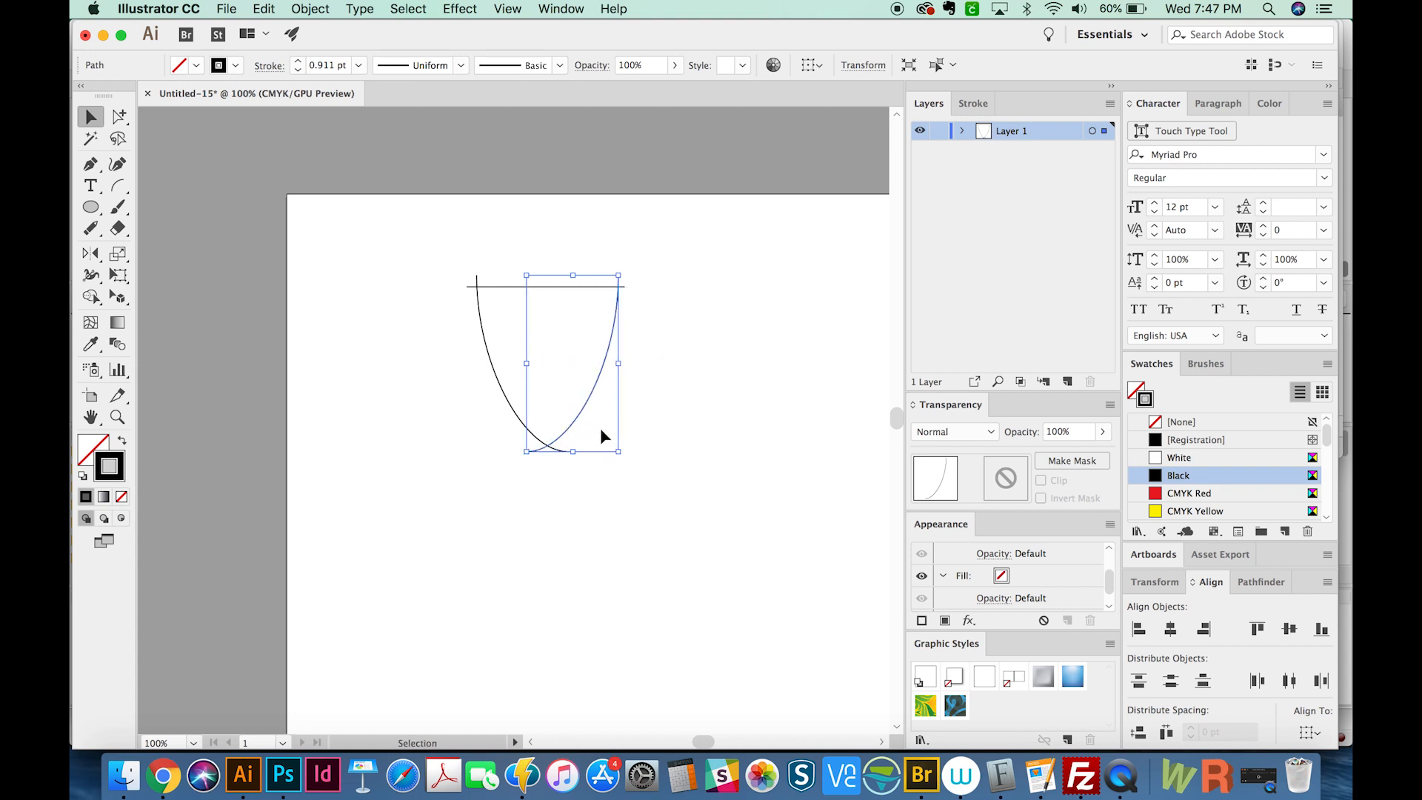
Draw a diagonal arc inside the shield and place a copy lower down.
{"action": "left_click", "coordinate": [117, 186]}
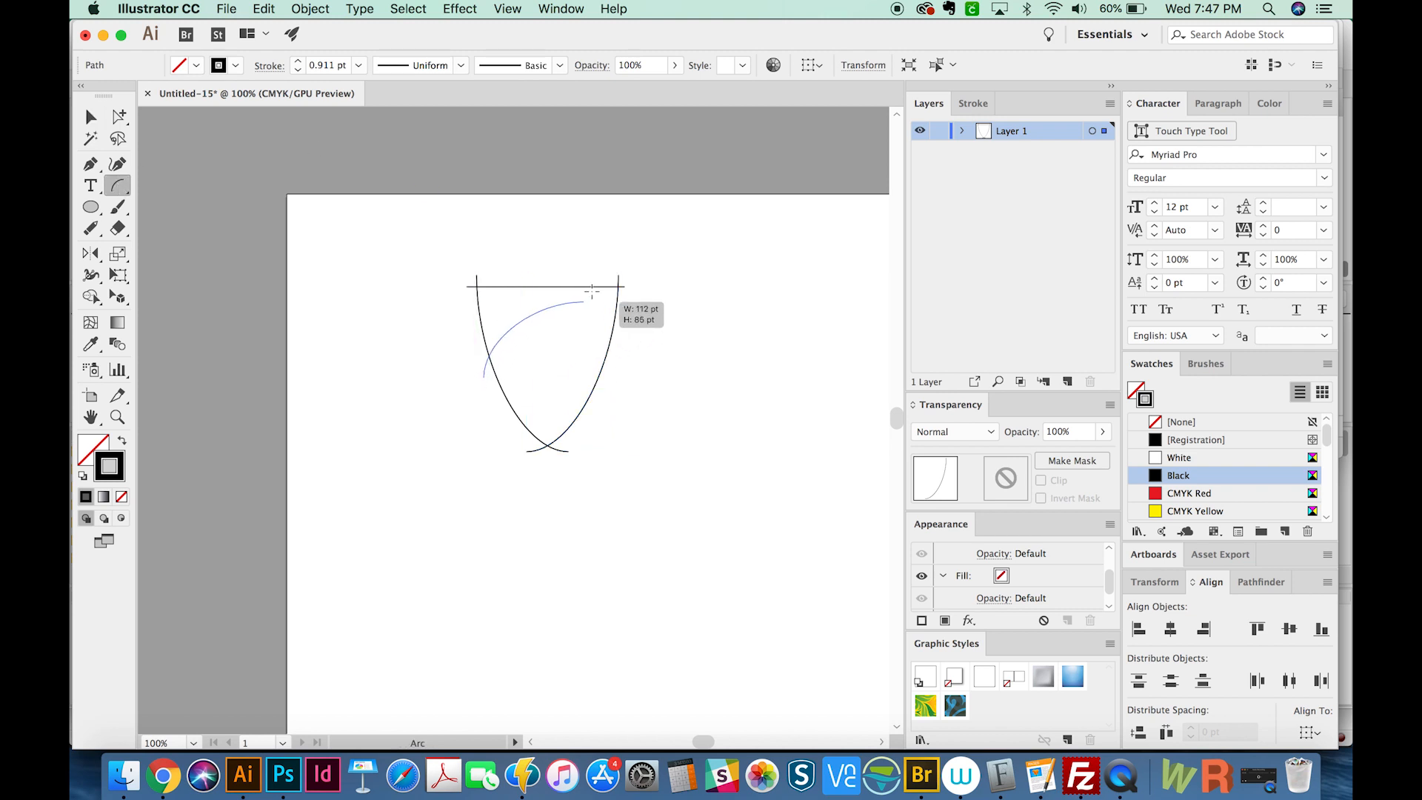
{"action": "left_click_drag", "start_coordinate": [589, 292], "coordinate": [607, 274]}
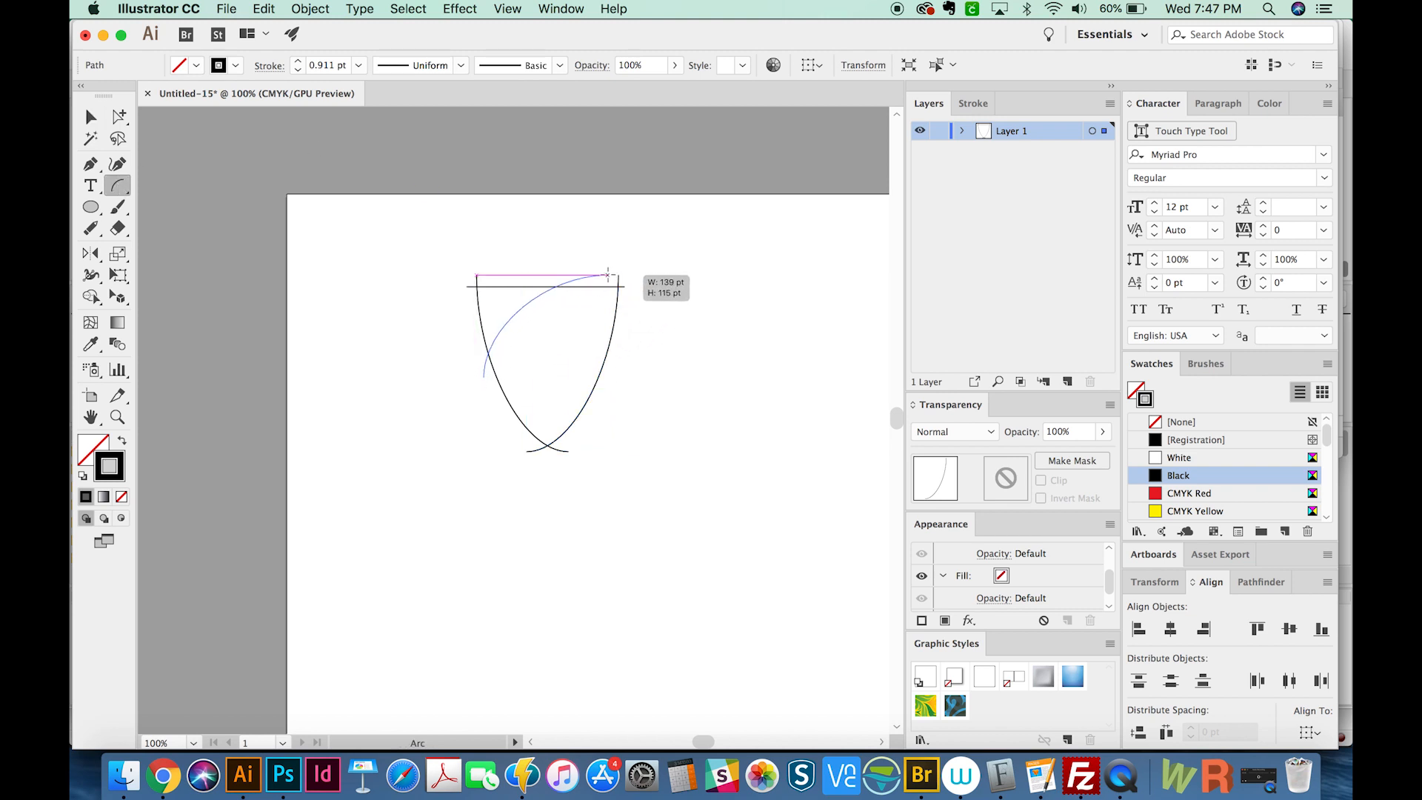
{"action": "left_click_drag", "start_coordinate": [607, 275], "coordinate": [601, 277]}
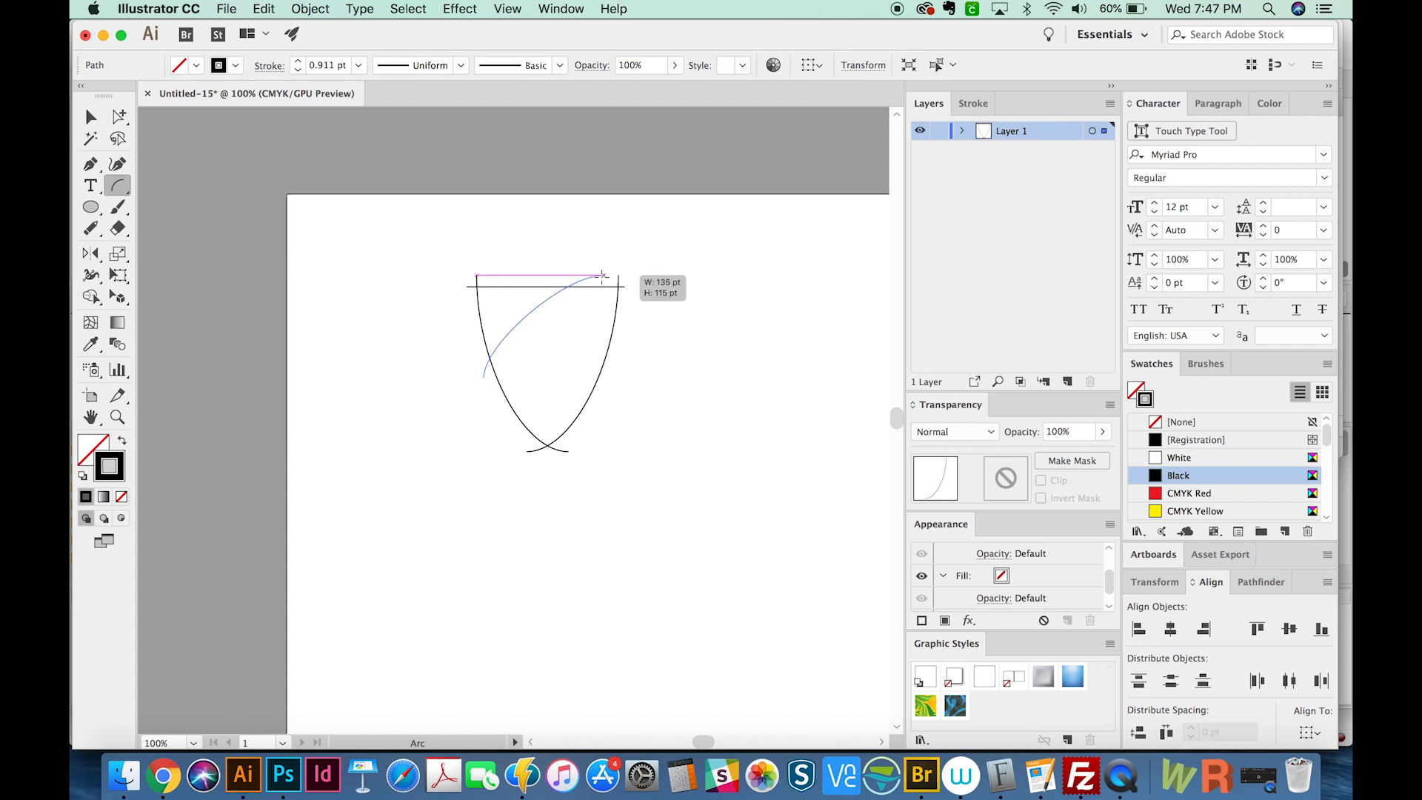
{"action": "left_click", "coordinate": [90, 116]}
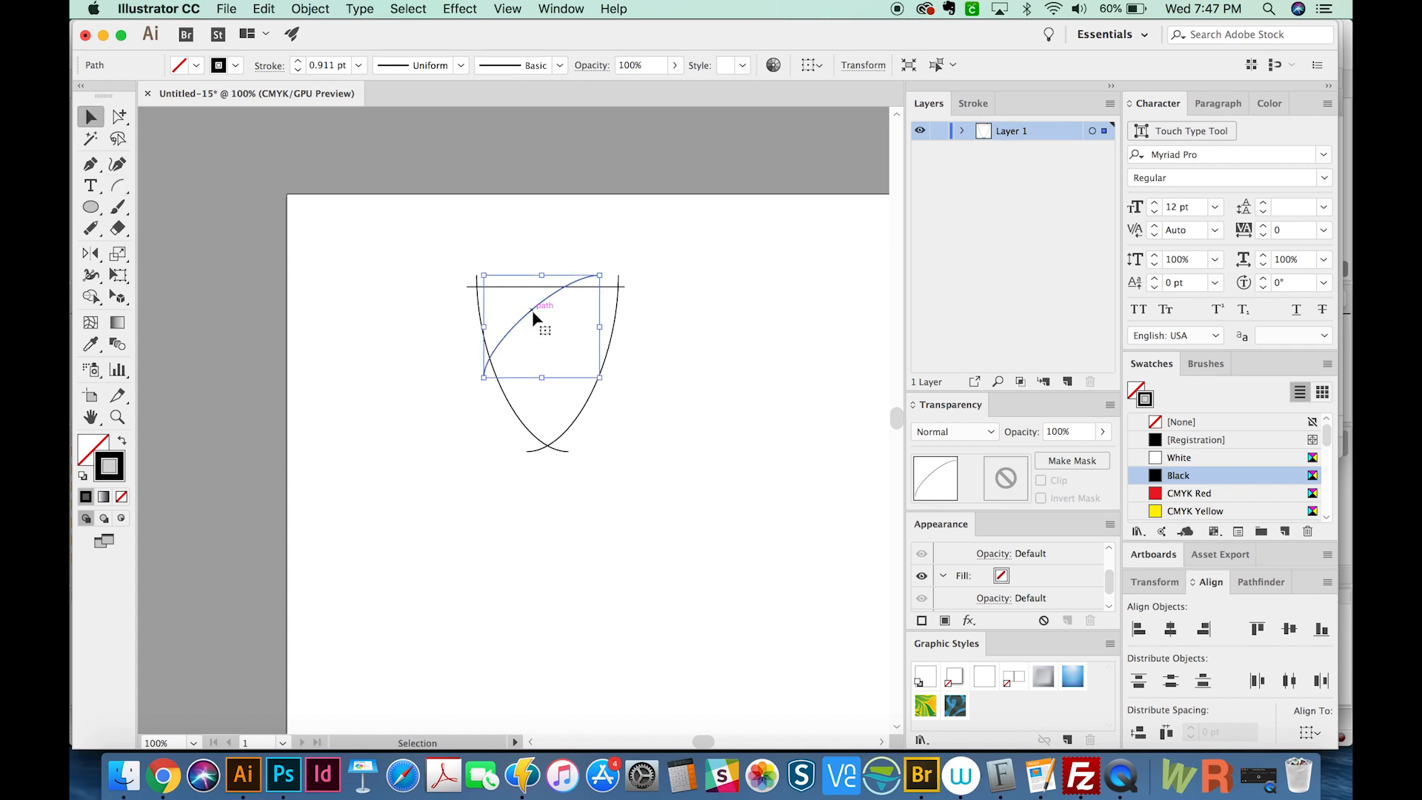
{"action": "left_click_drag", "start_coordinate": [534, 318], "coordinate": [560, 354]}
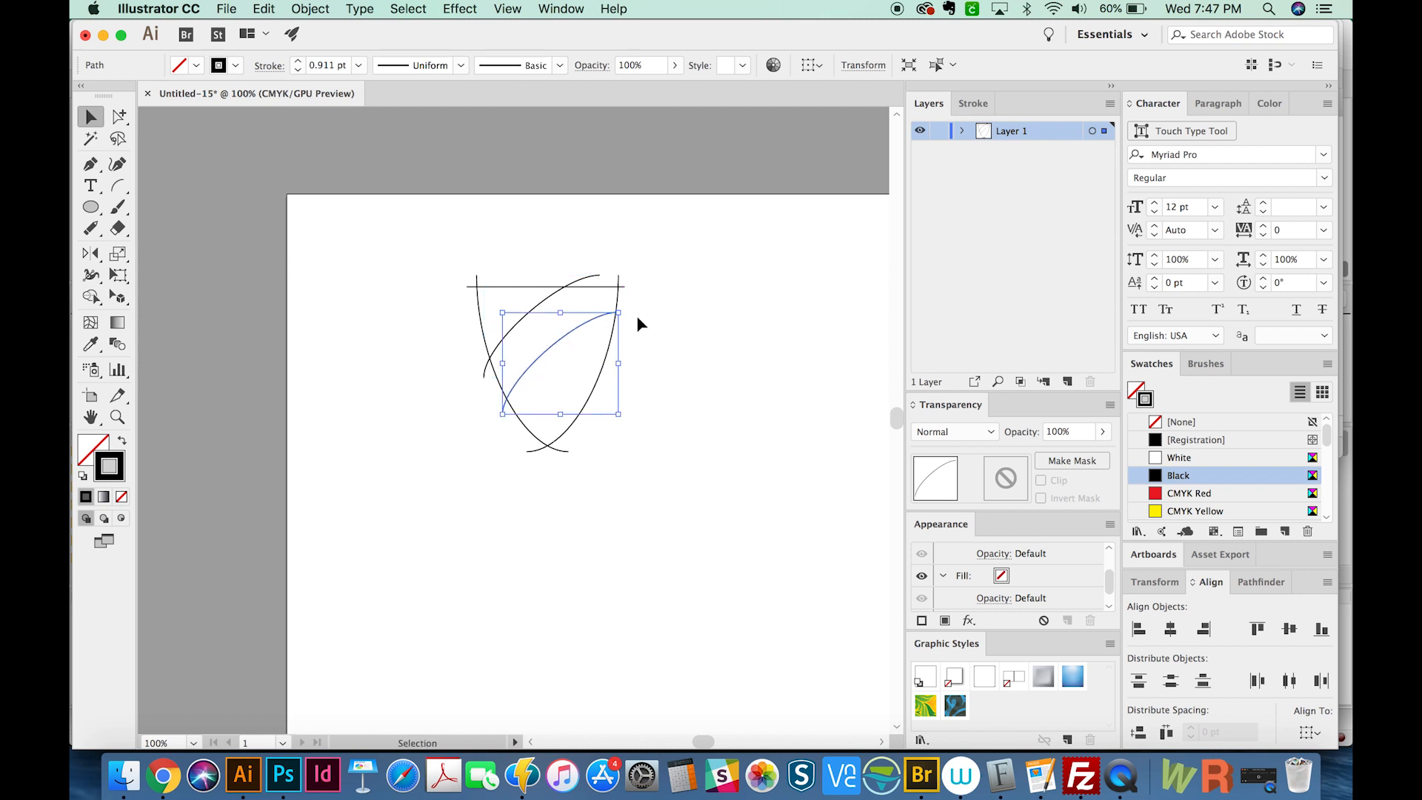
{"action": "mouse_move", "coordinate": [618, 312]}
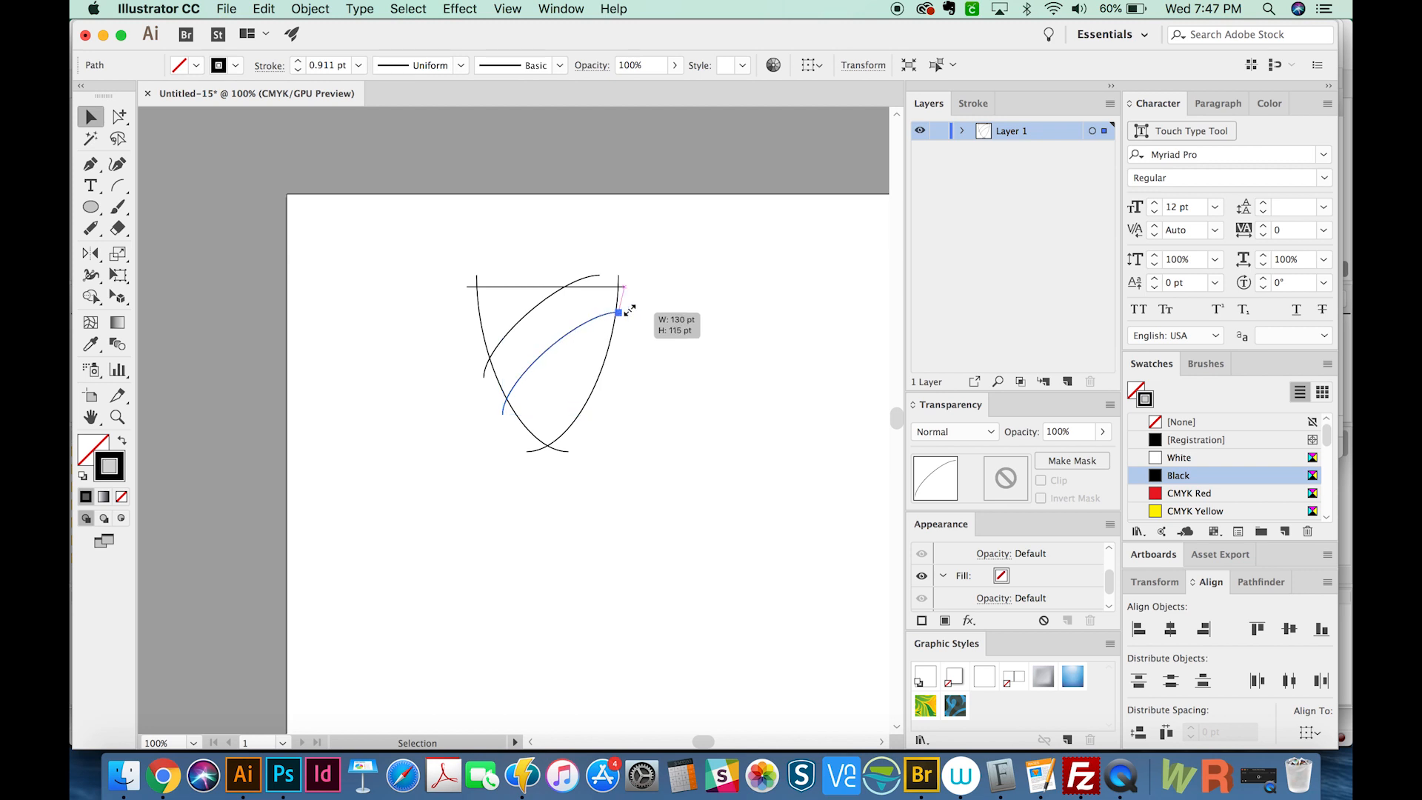
{"action": "left_click", "coordinate": [608, 504]}
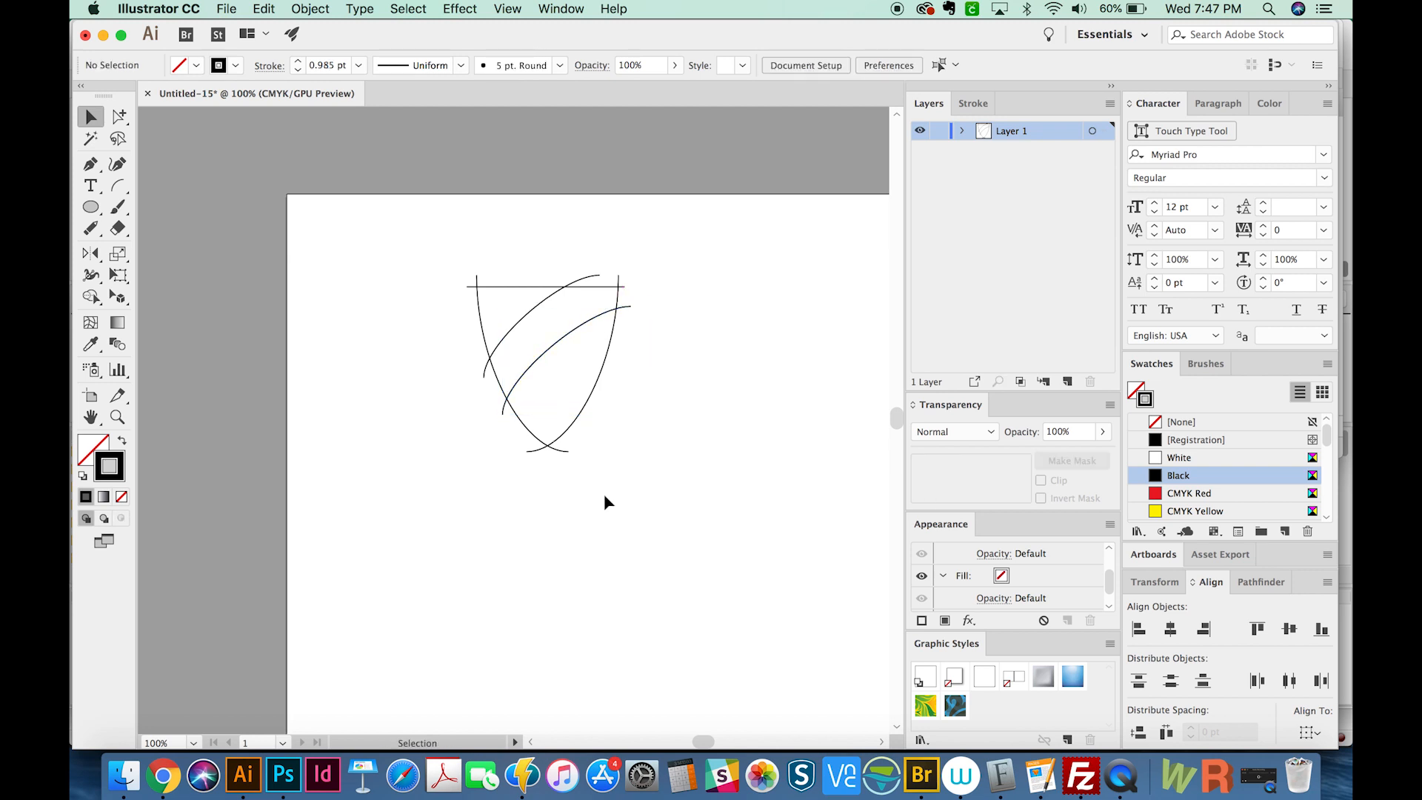
{"action": "mouse_move", "coordinate": [680, 276]}
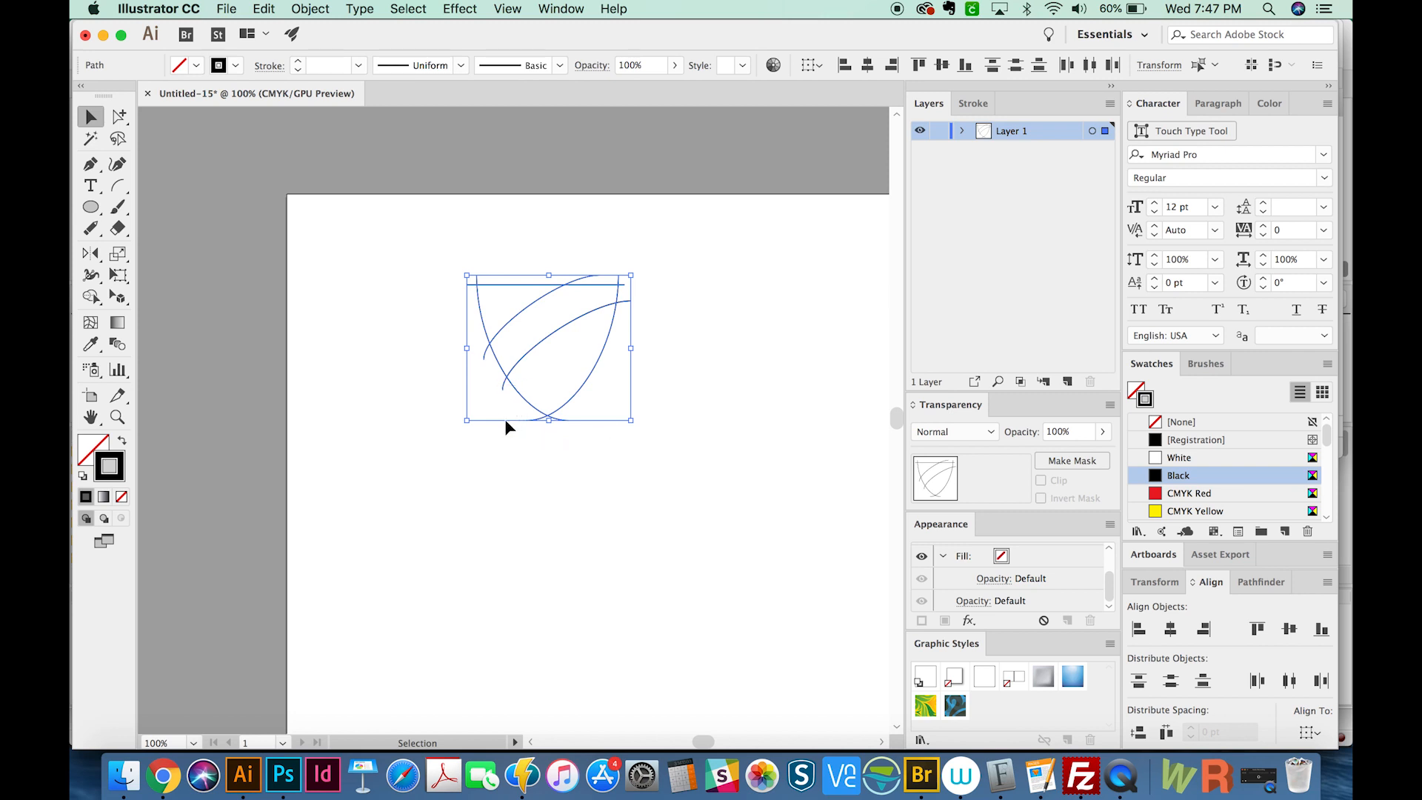
{"action": "left_click", "coordinate": [90, 228]}
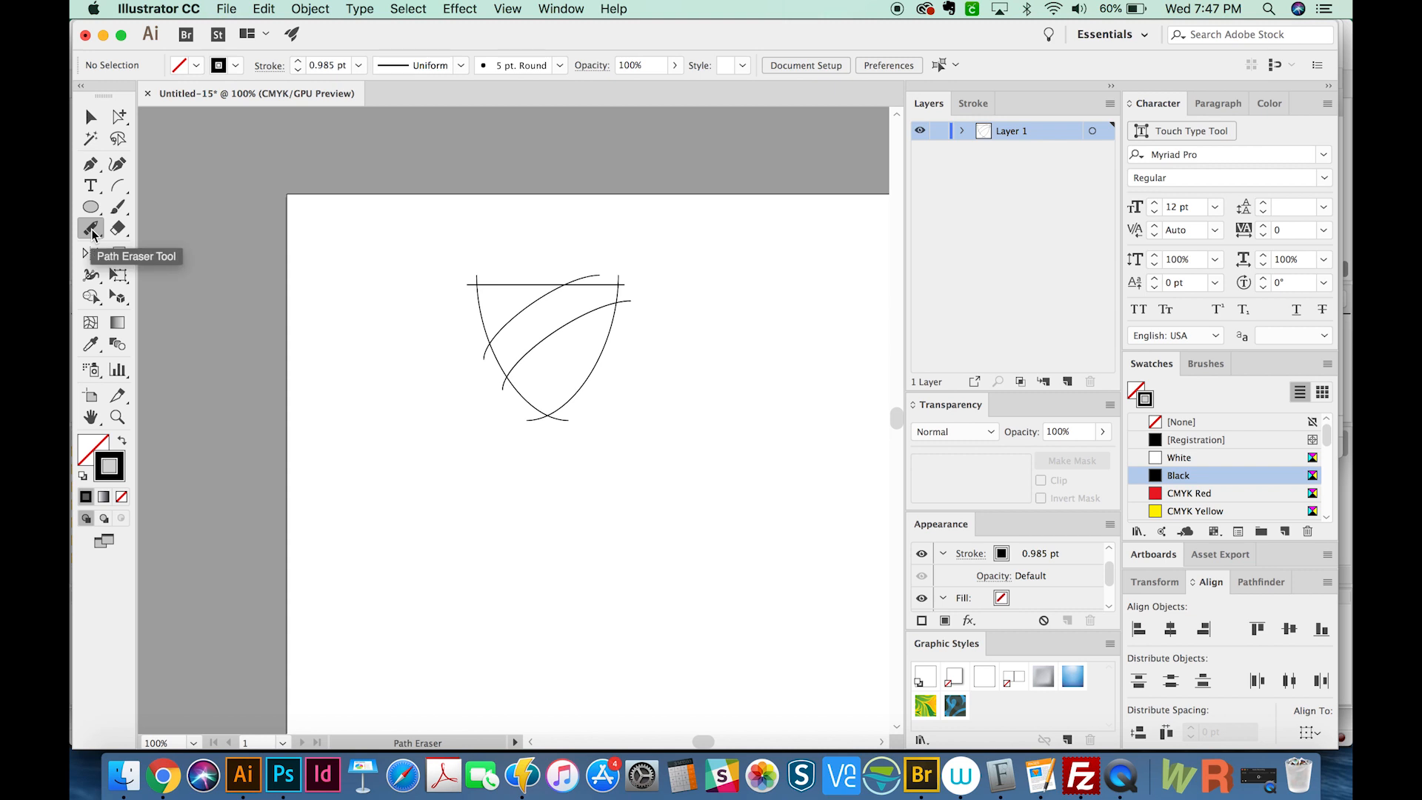
Open the path reshaping flyout and switch to the Group Selection tool.
{"action": "left_click", "coordinate": [90, 229]}
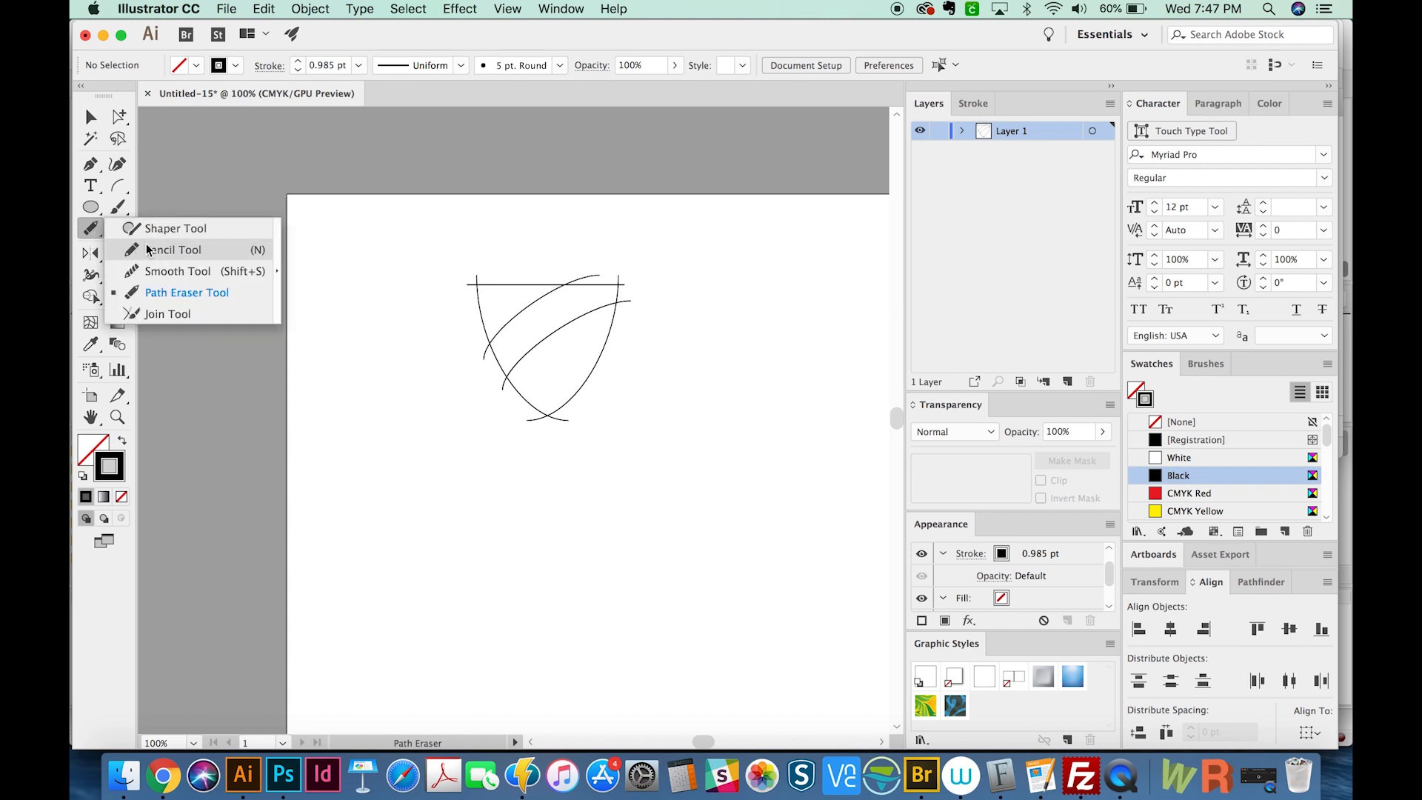
{"action": "mouse_move", "coordinate": [167, 314]}
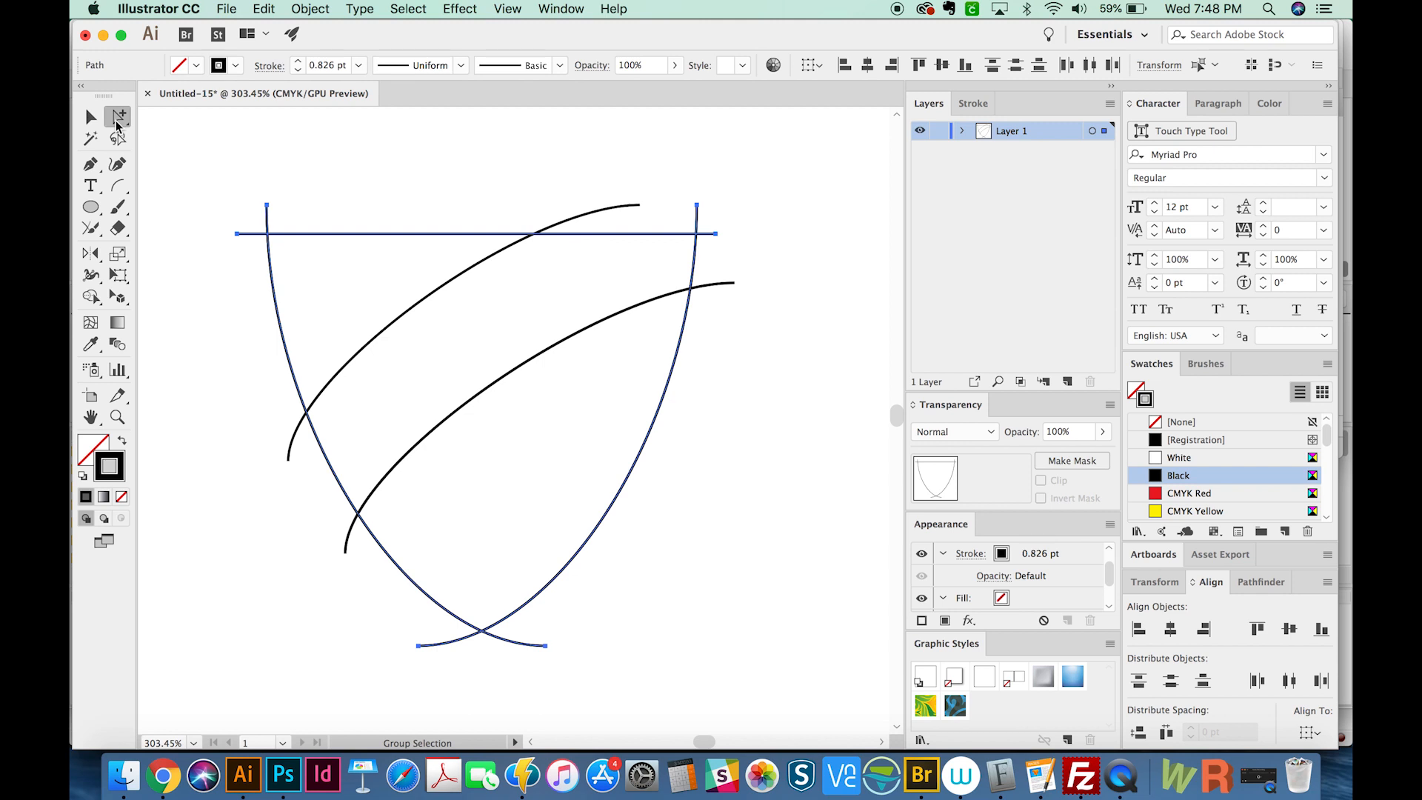
{"action": "left_click", "coordinate": [119, 117]}
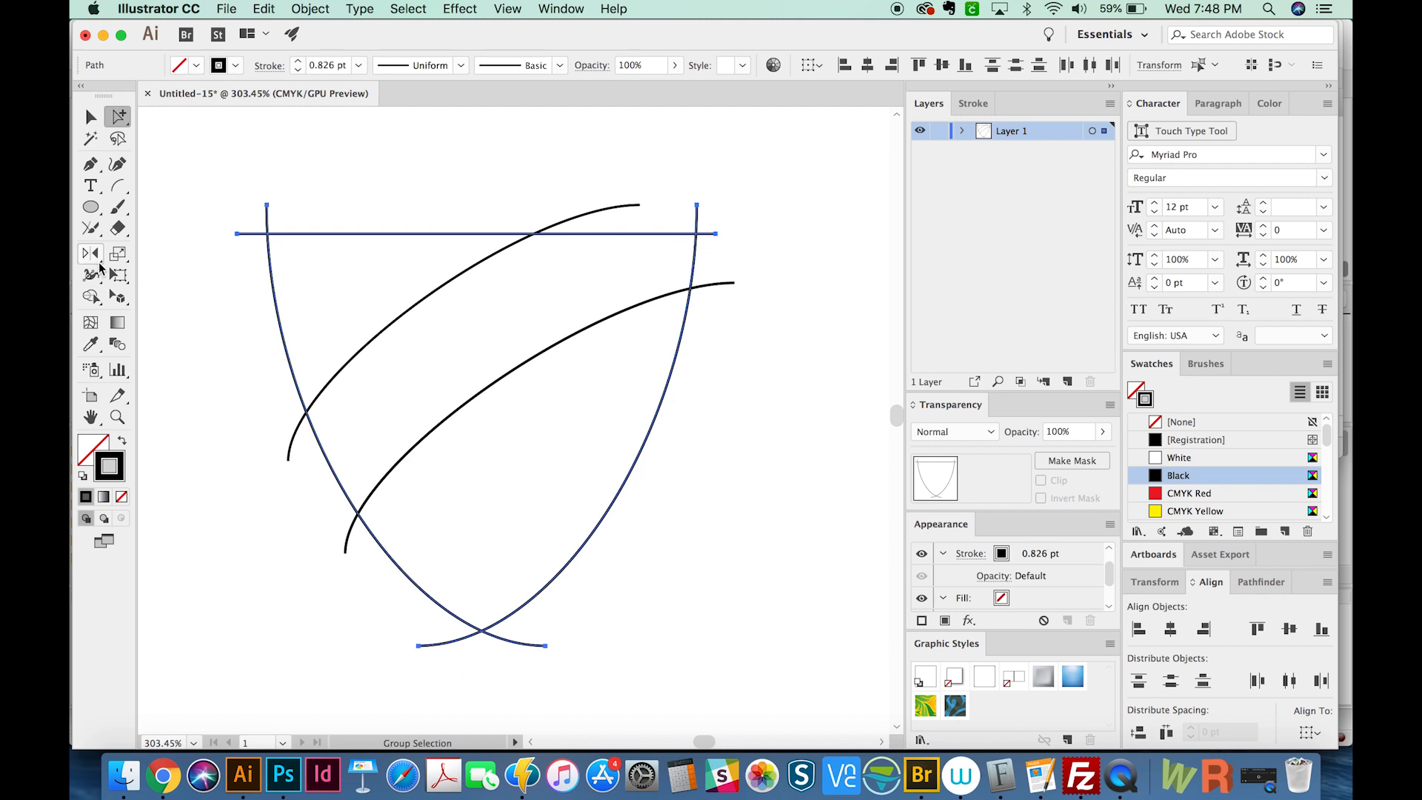
Trim and join the top line's overhanging corners to both side curves with the Join tool.
{"action": "left_click", "coordinate": [90, 228]}
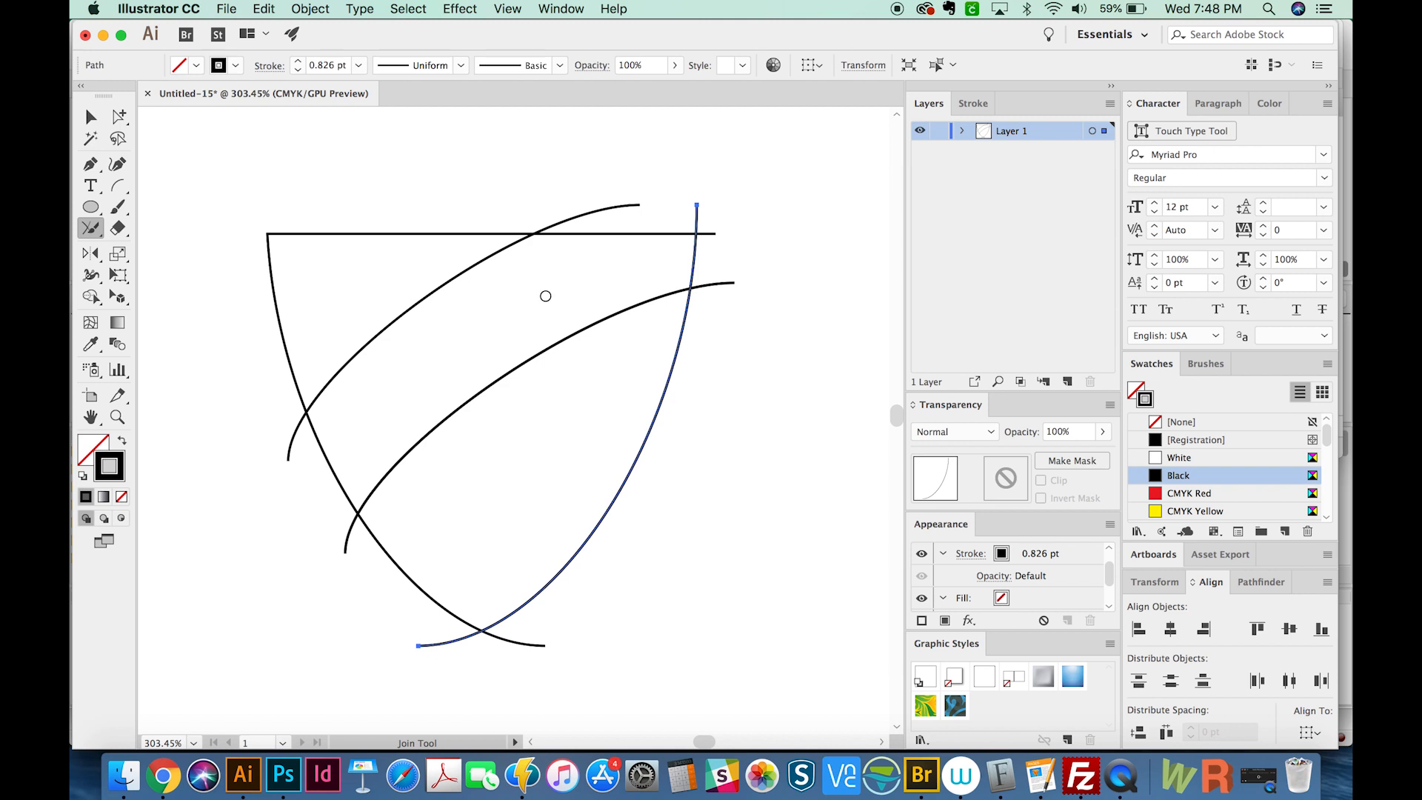
{"action": "mouse_move", "coordinate": [677, 227]}
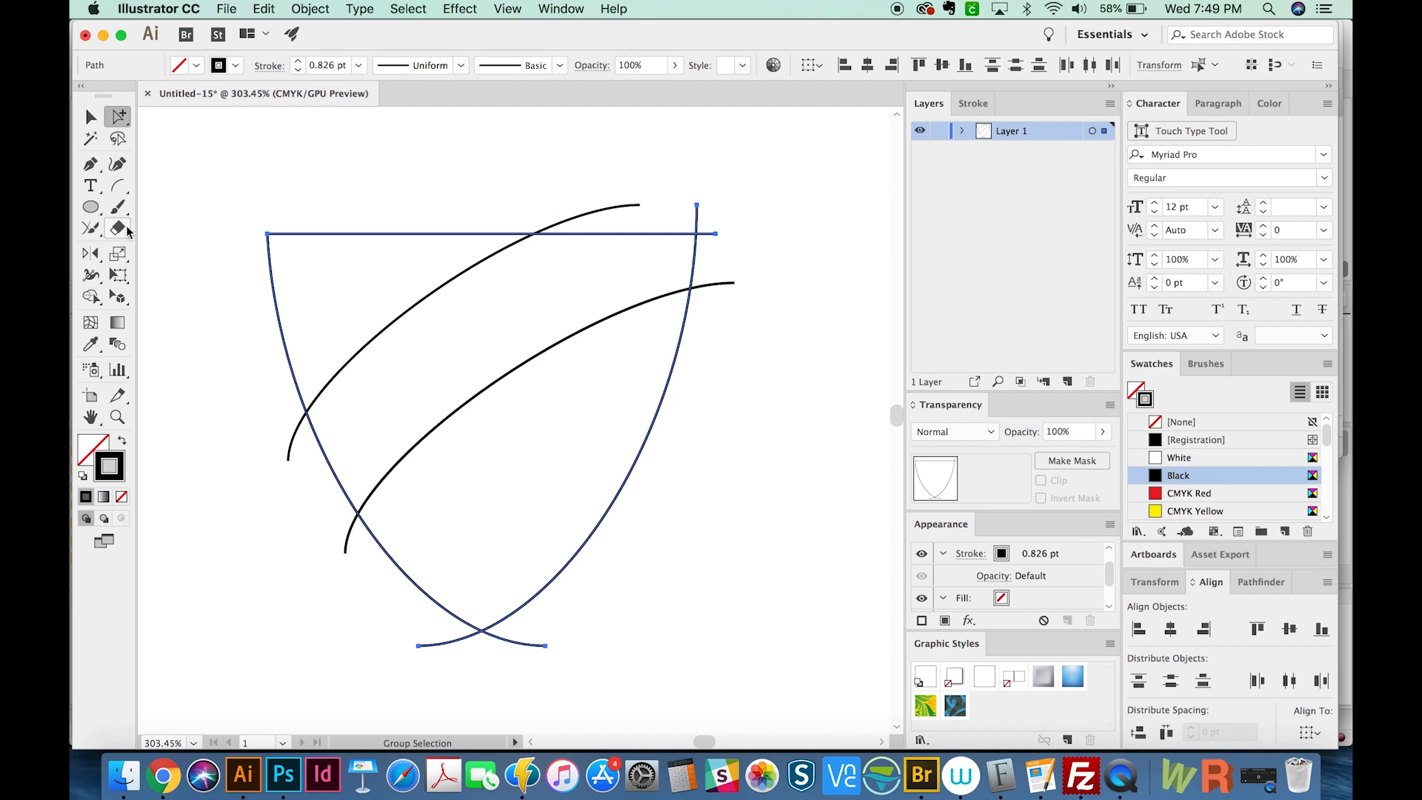
{"action": "left_click", "coordinate": [90, 227]}
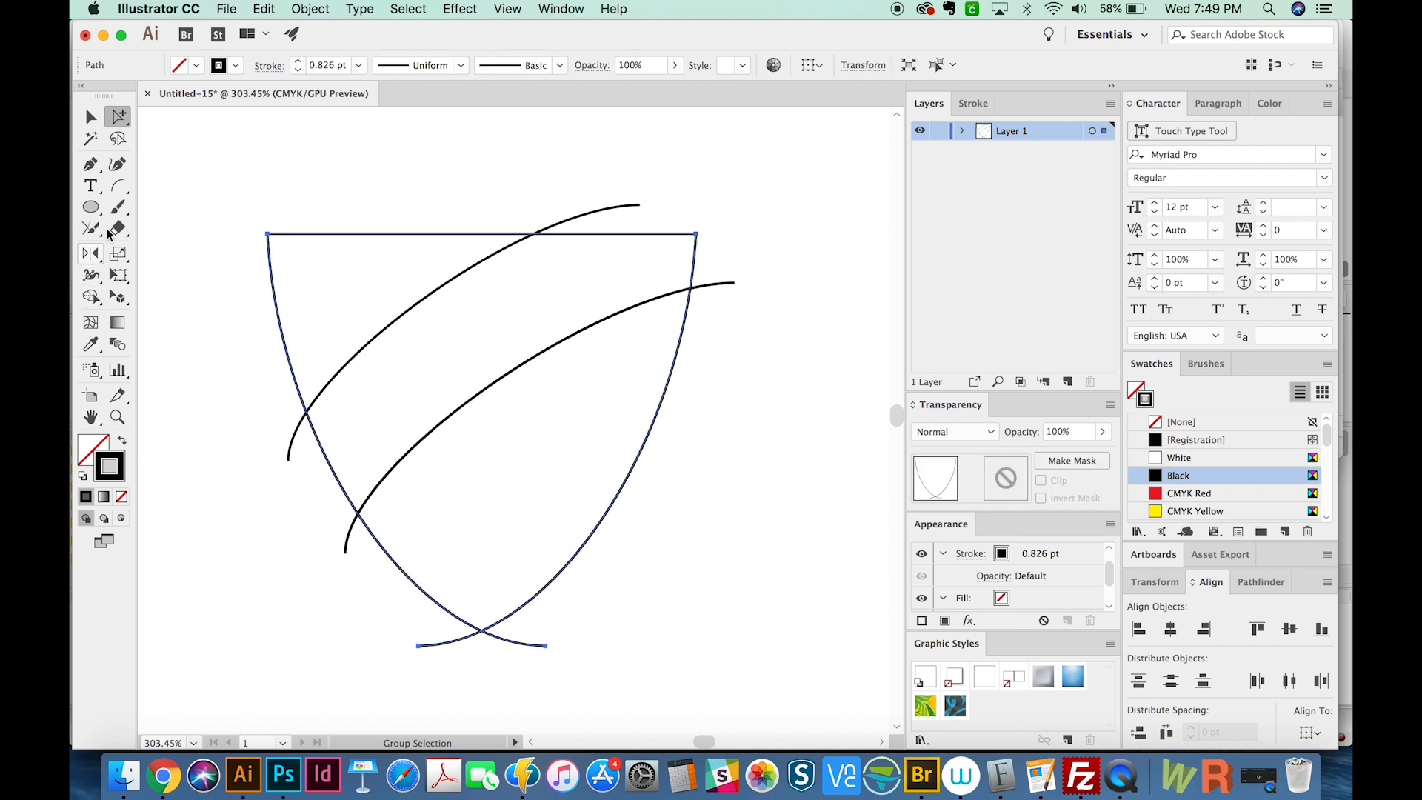
{"action": "mouse_move", "coordinate": [89, 229]}
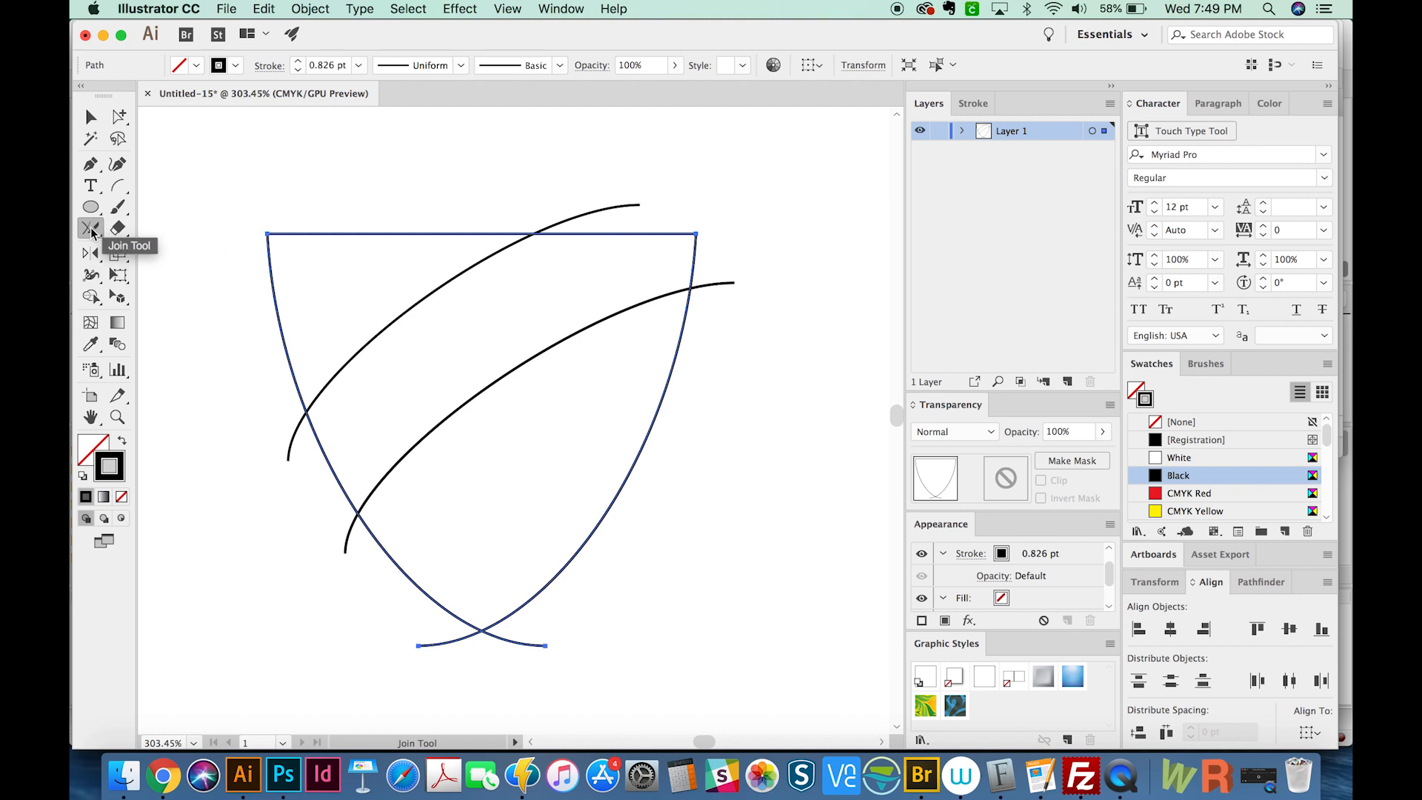
Open the Edit menu.
{"action": "left_click", "coordinate": [263, 8]}
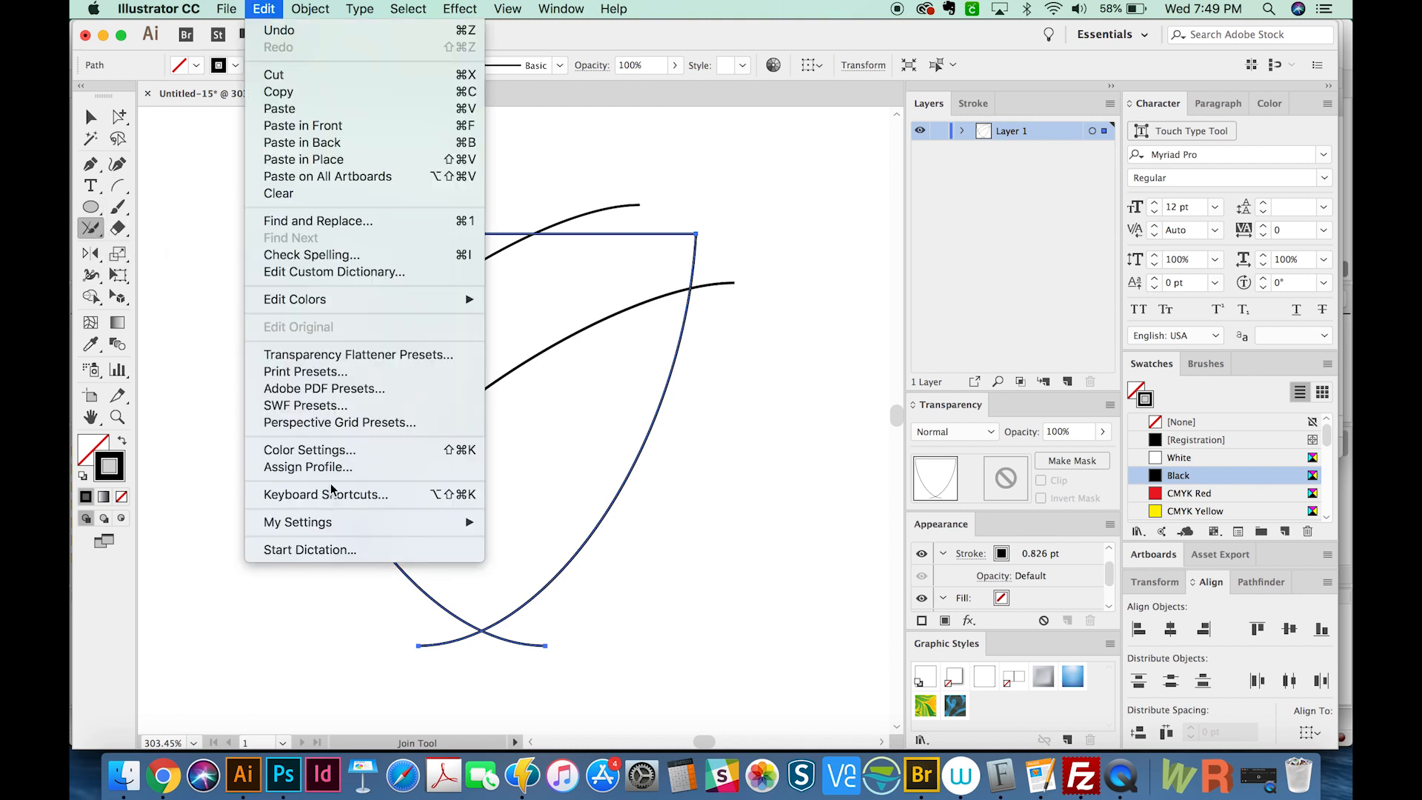
{"action": "mouse_move", "coordinate": [553, 632]}
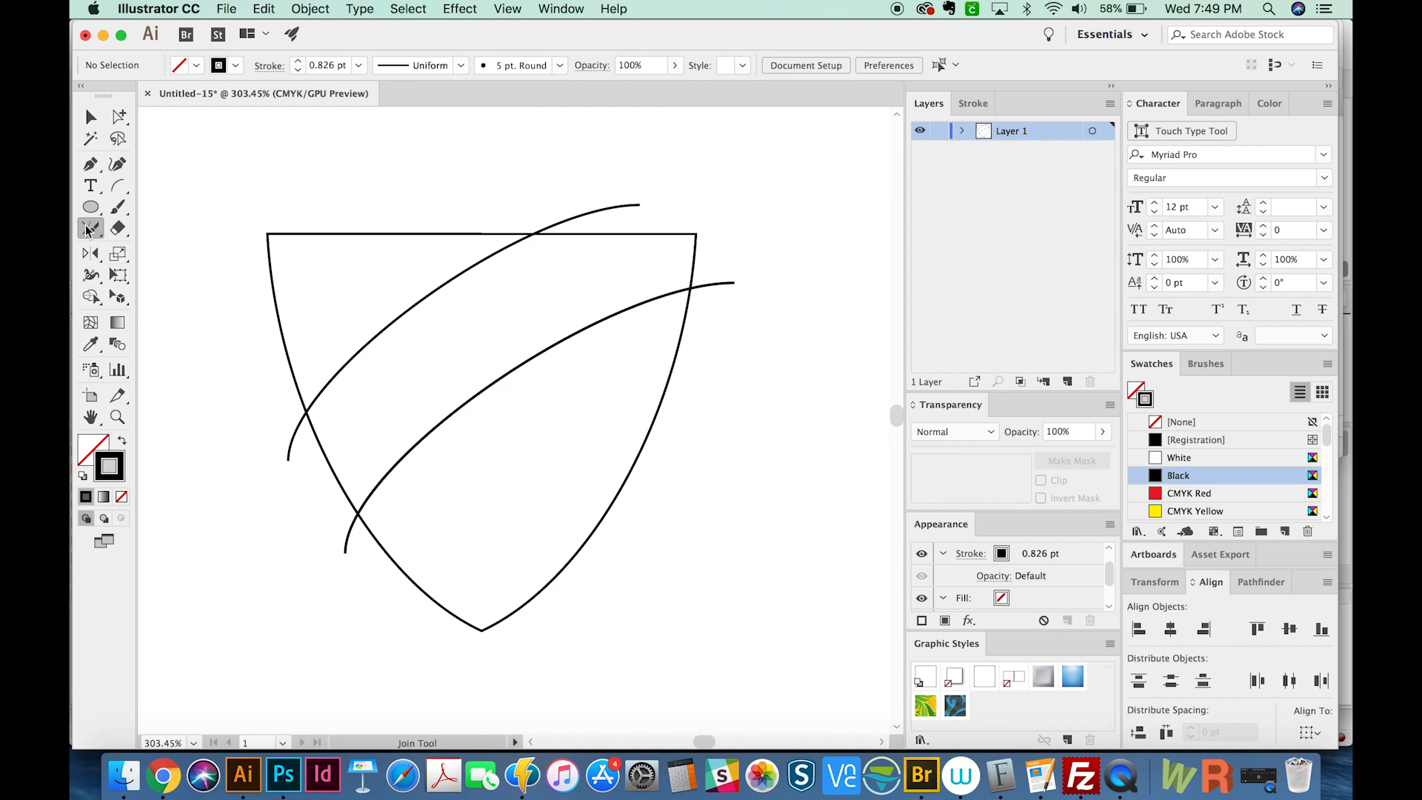
{"action": "mouse_move", "coordinate": [90, 206]}
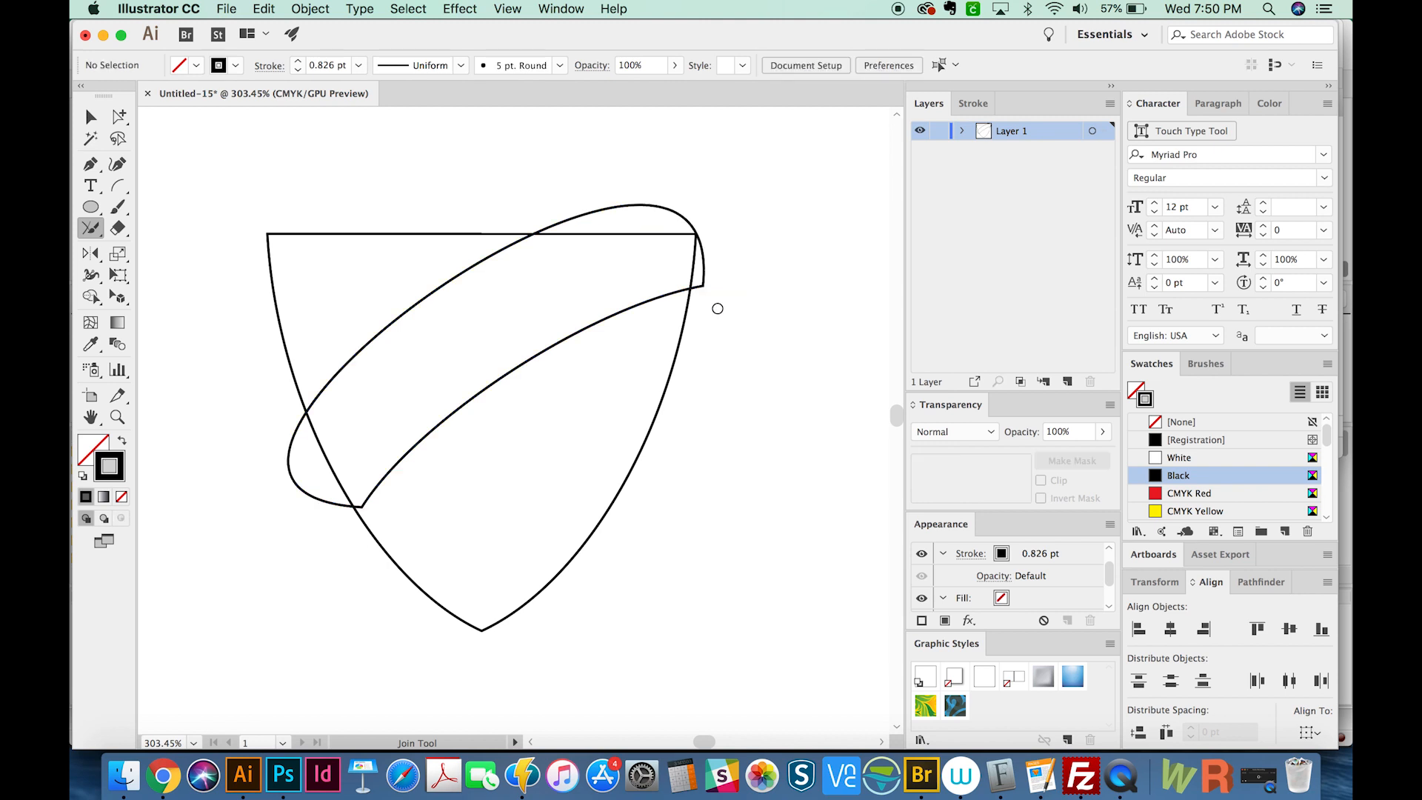
{"action": "mouse_move", "coordinate": [669, 368]}
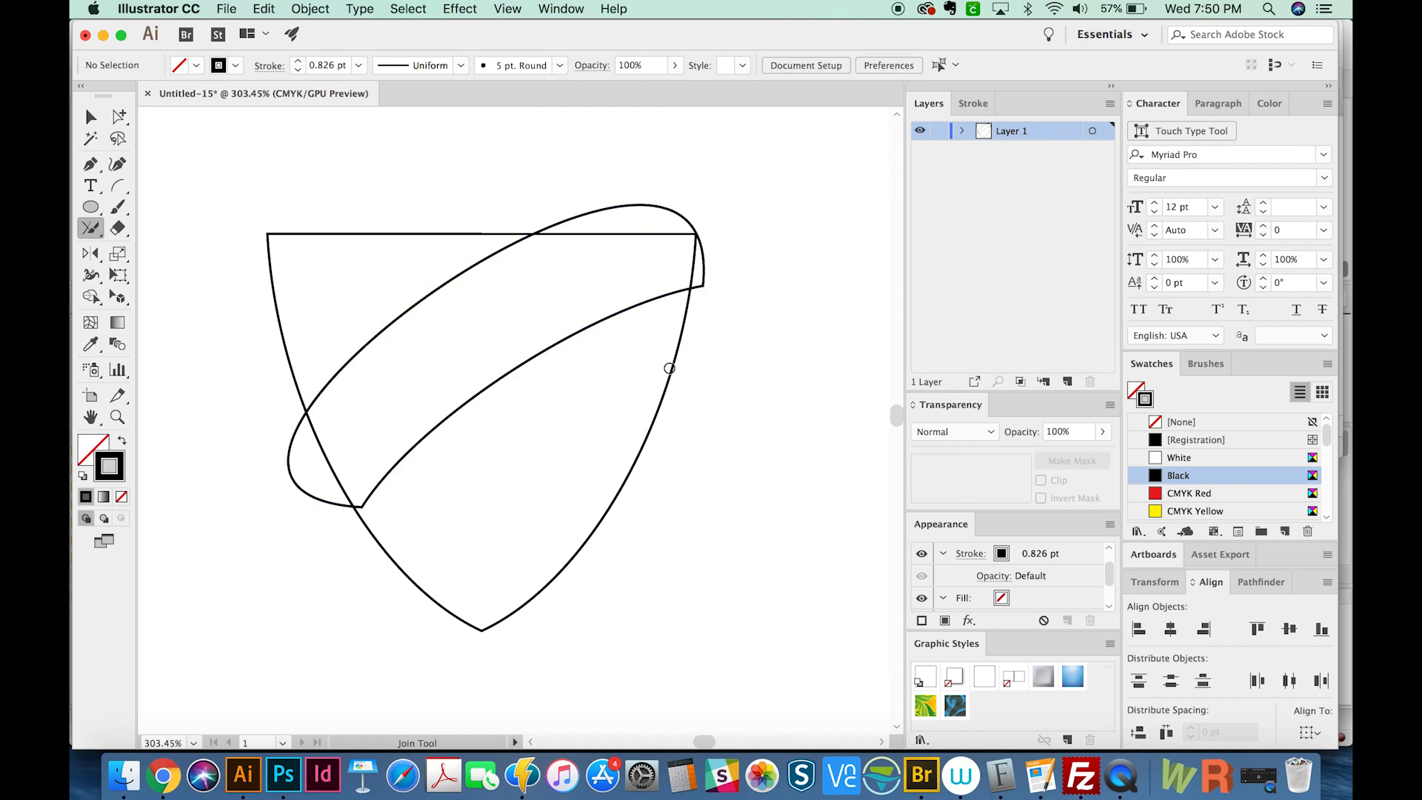
Select the closed diagonal band path.
{"action": "left_click", "coordinate": [372, 462]}
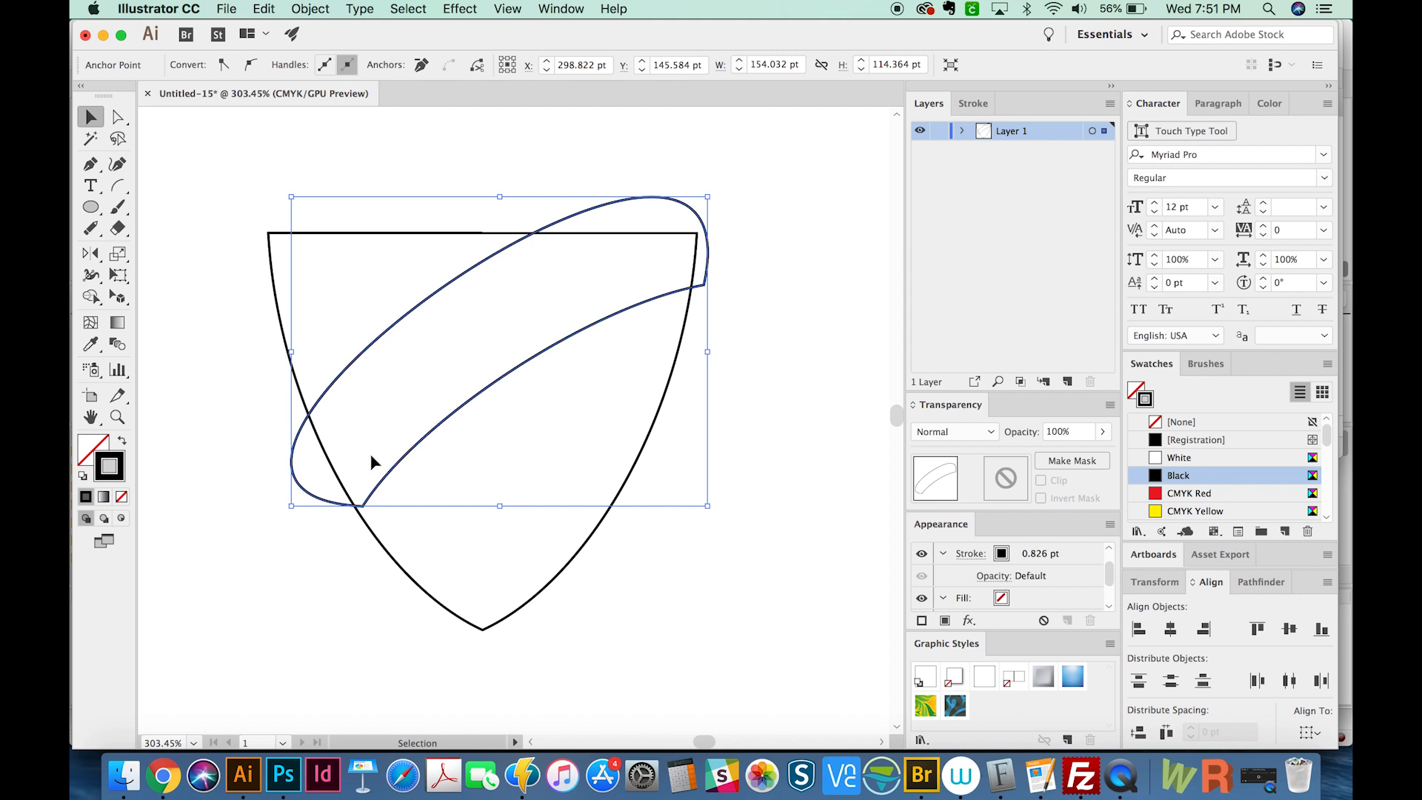
{"action": "mouse_move", "coordinate": [651, 445]}
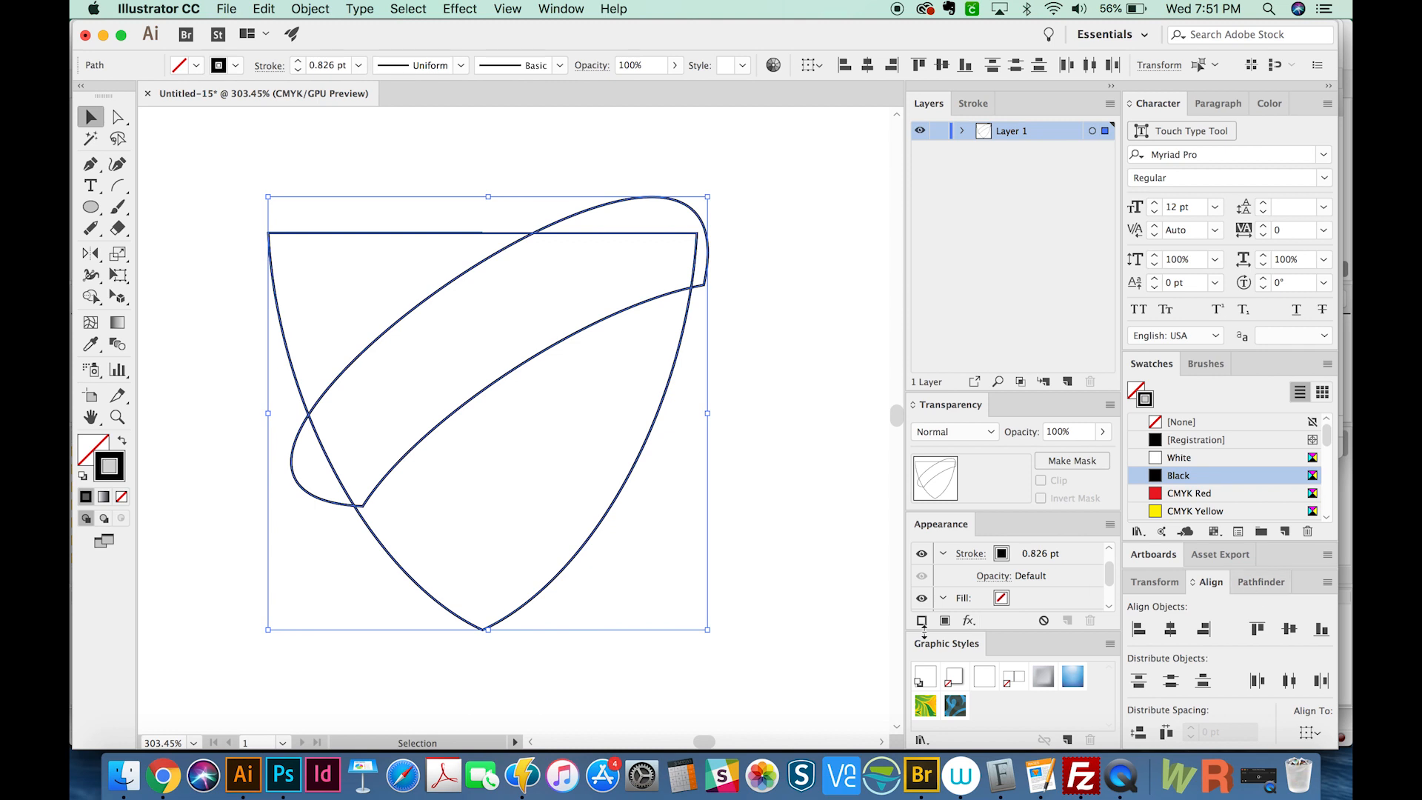
Pick a tool from the toolbar and click the band where it meets the shield edge.
{"action": "left_click", "coordinate": [90, 298]}
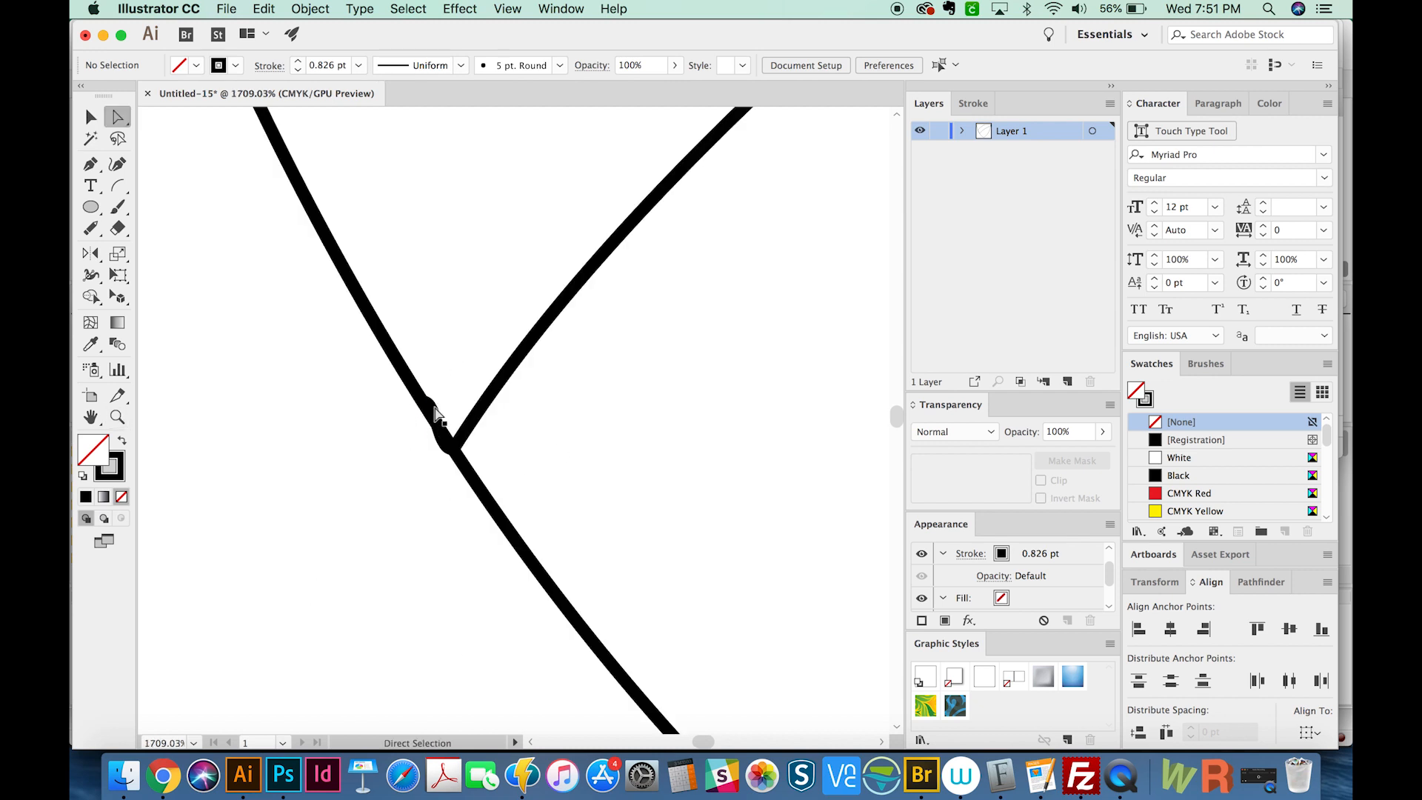
{"action": "left_click", "coordinate": [436, 413]}
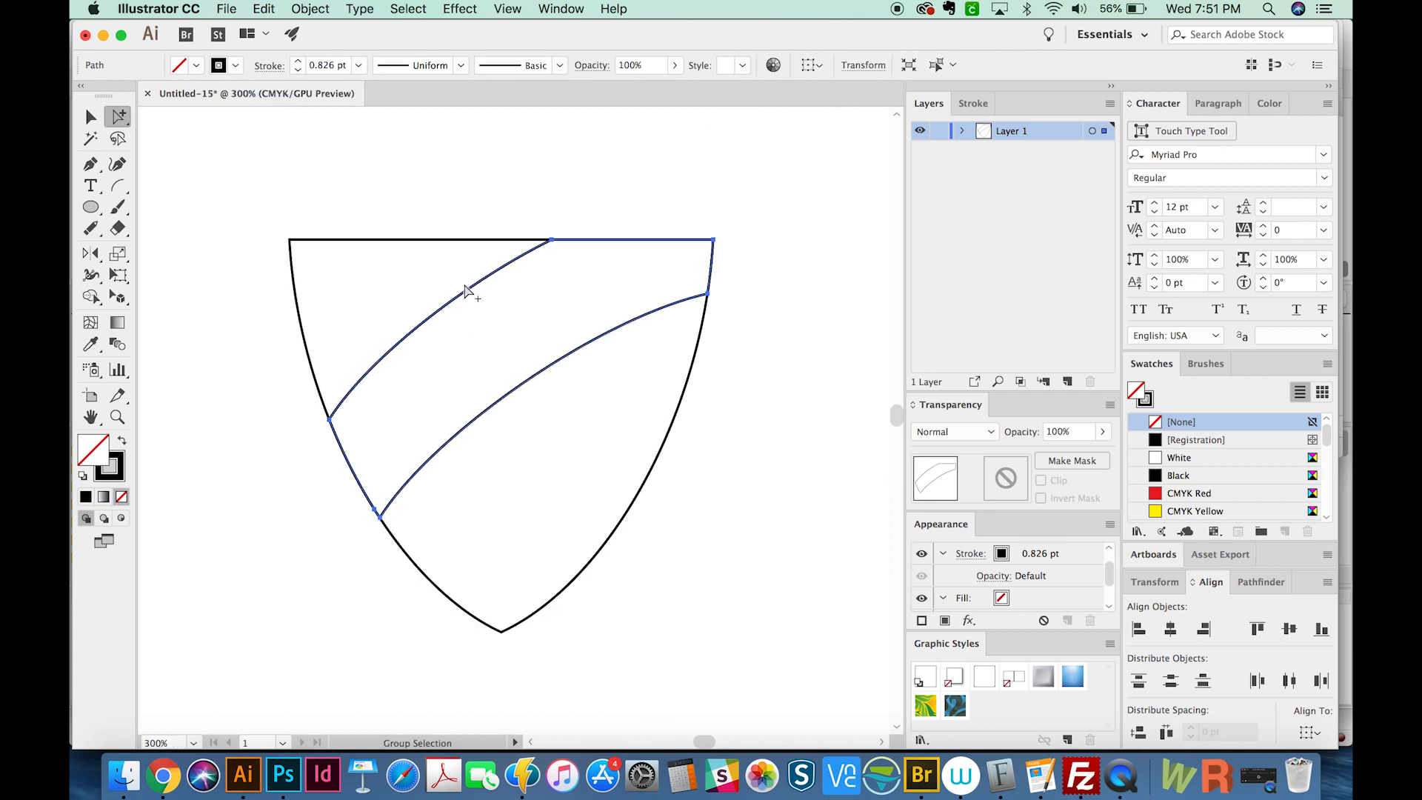
{"action": "mouse_move", "coordinate": [453, 306]}
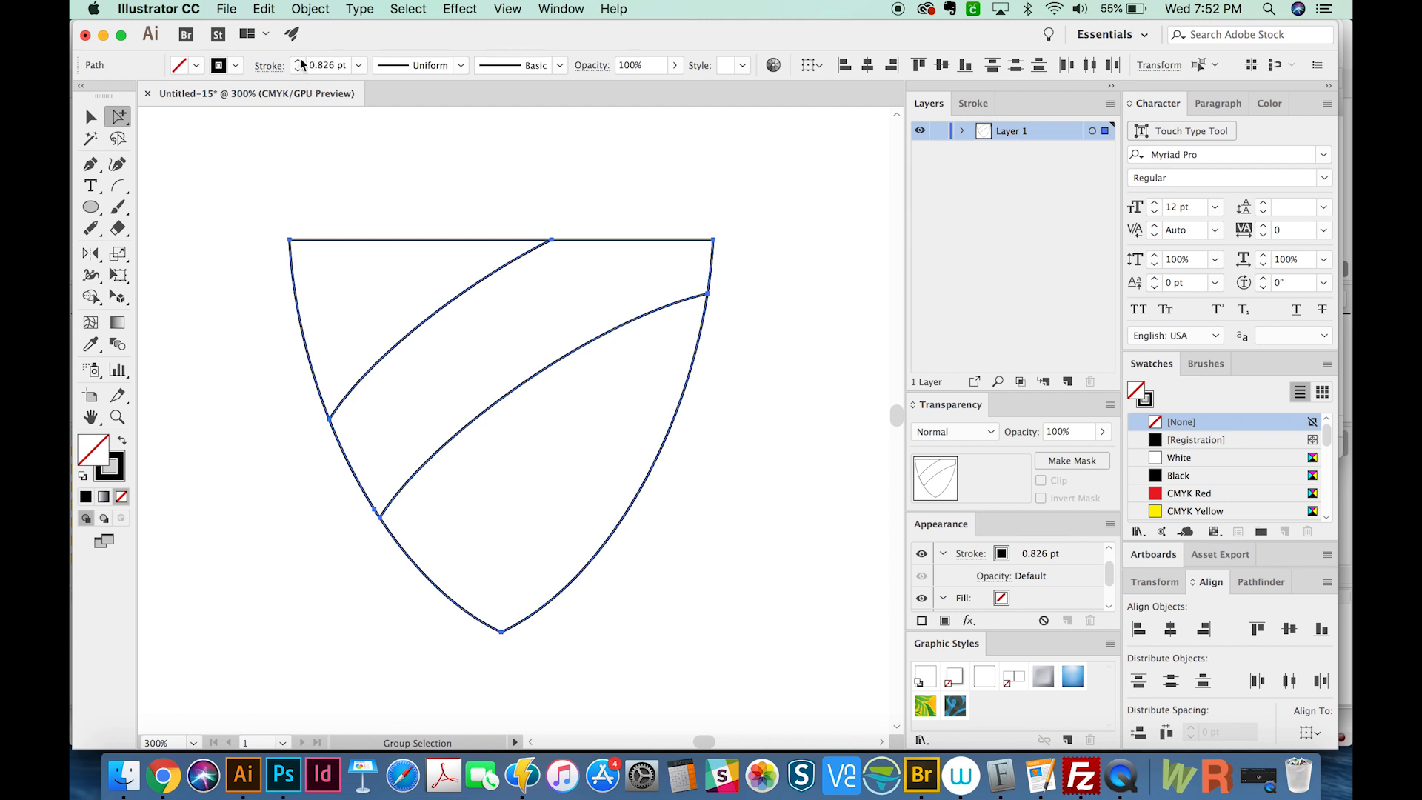
Open the Control panel stroke weight setting for the selected shield lines.
{"action": "left_click", "coordinate": [352, 65]}
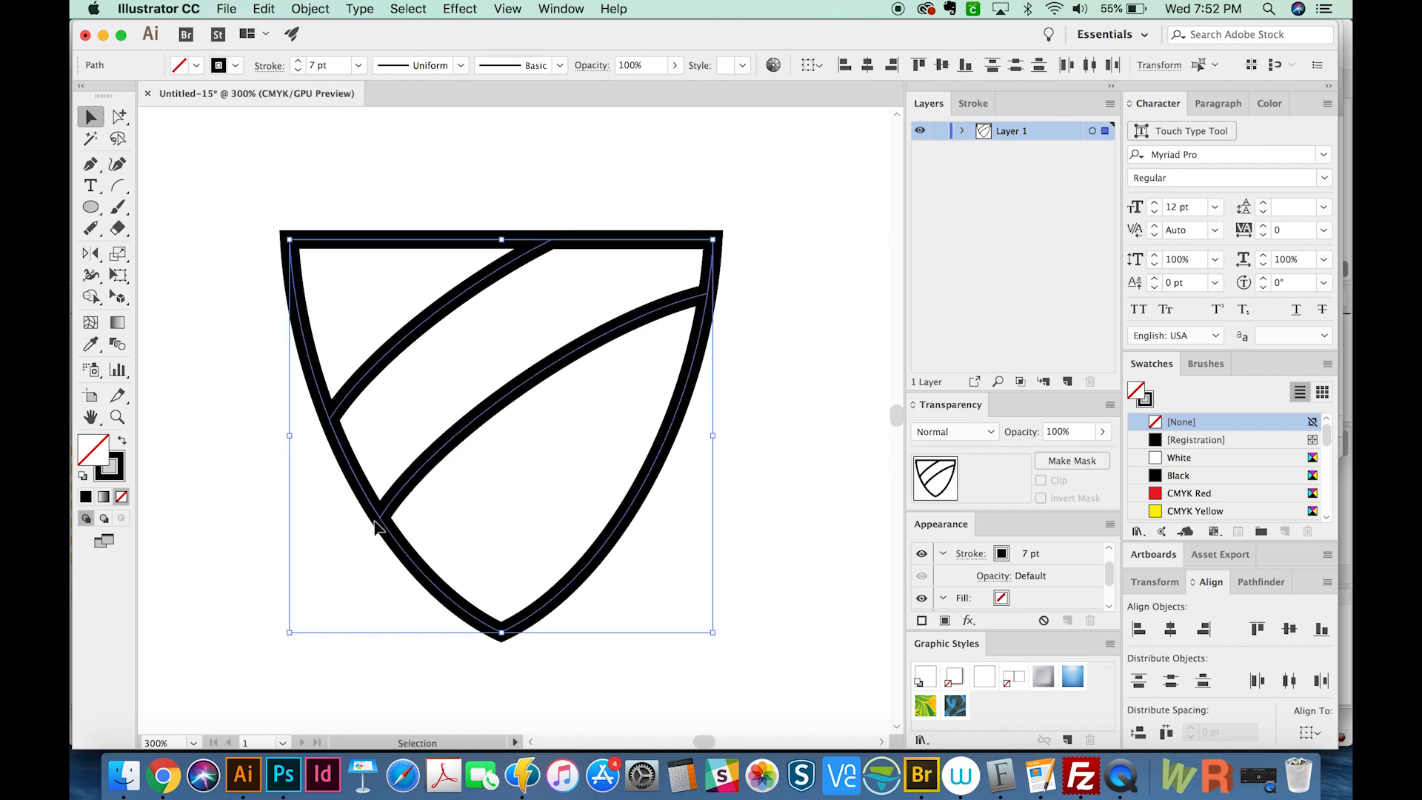
{"action": "mouse_move", "coordinate": [445, 326]}
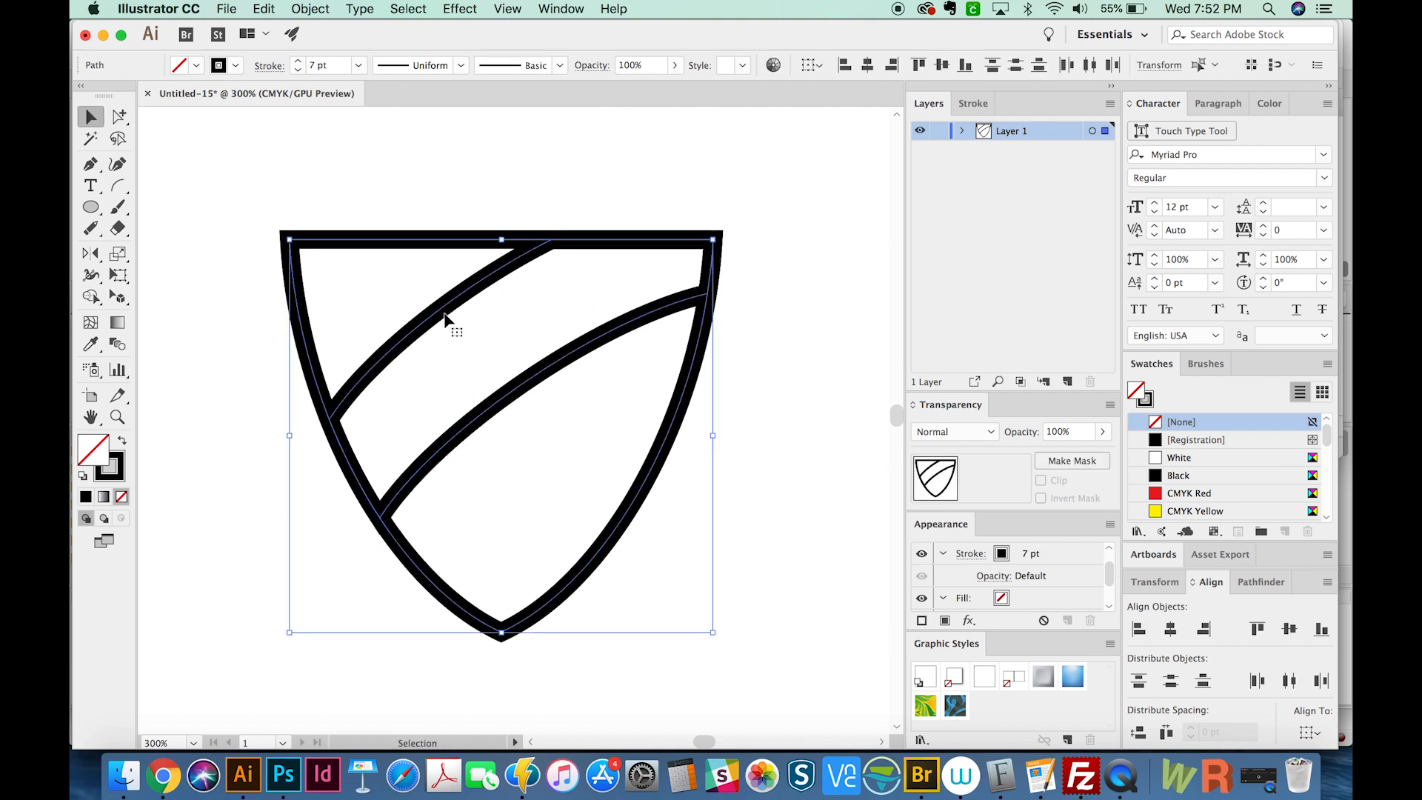
{"action": "mouse_move", "coordinate": [544, 323]}
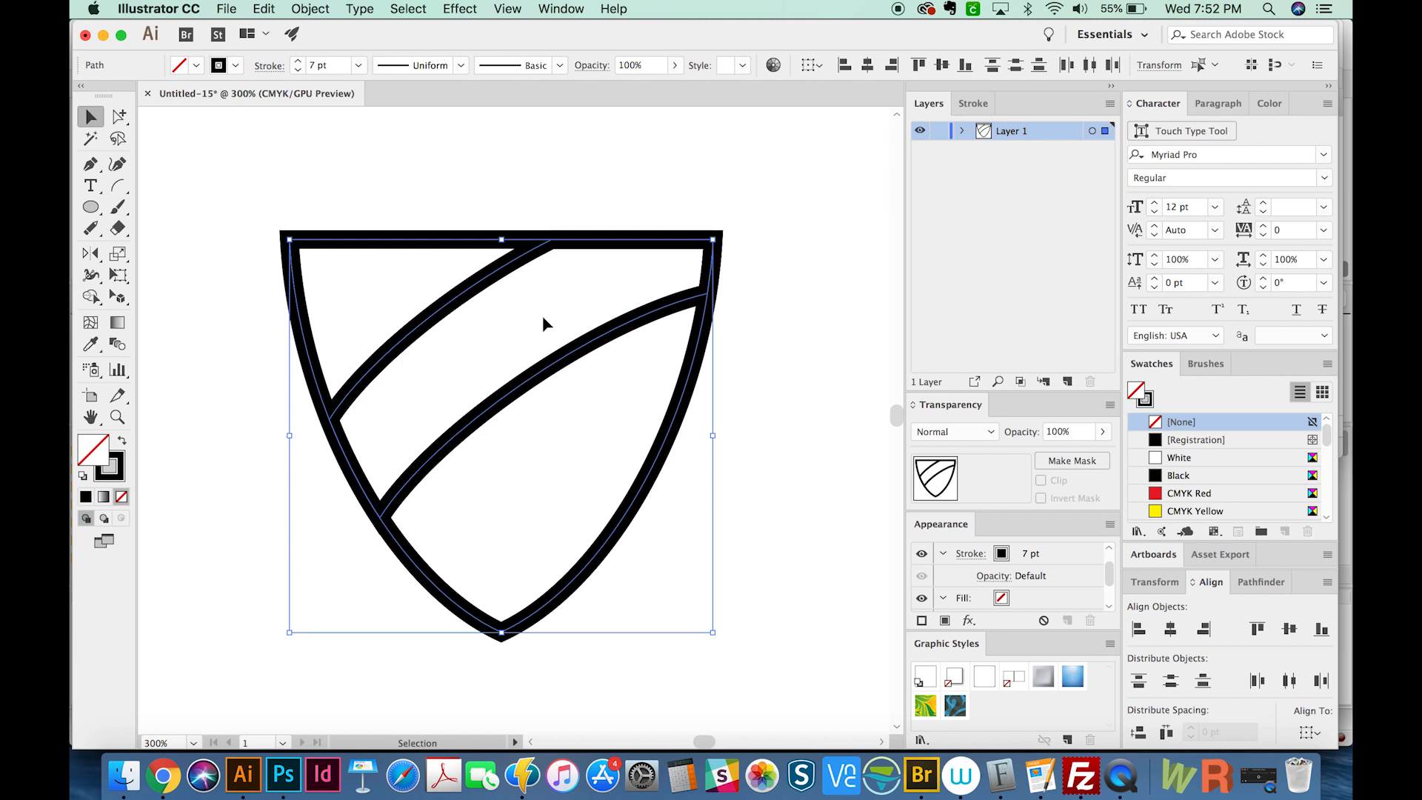
{"action": "mouse_move", "coordinate": [451, 303]}
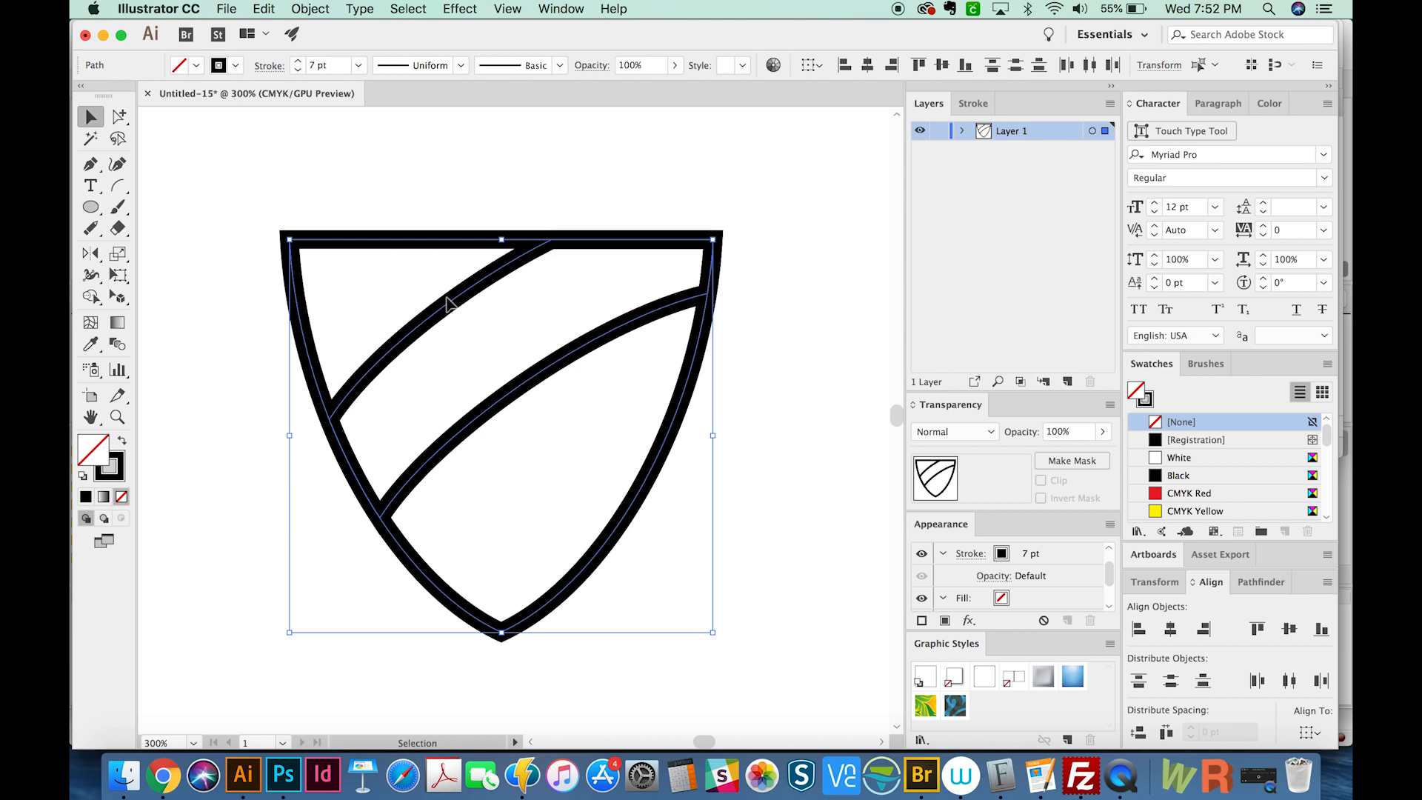
{"action": "mouse_move", "coordinate": [488, 292]}
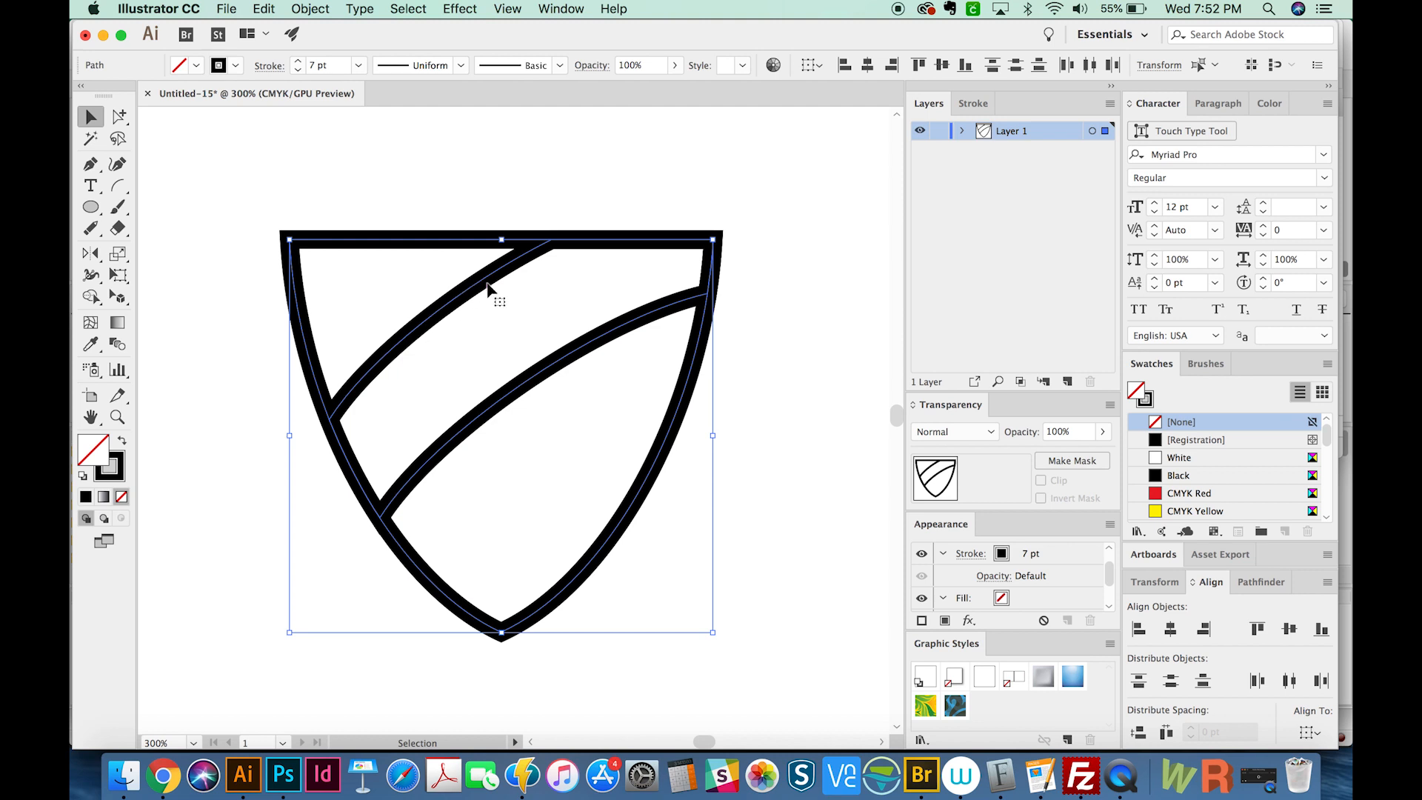
{"action": "mouse_move", "coordinate": [121, 260]}
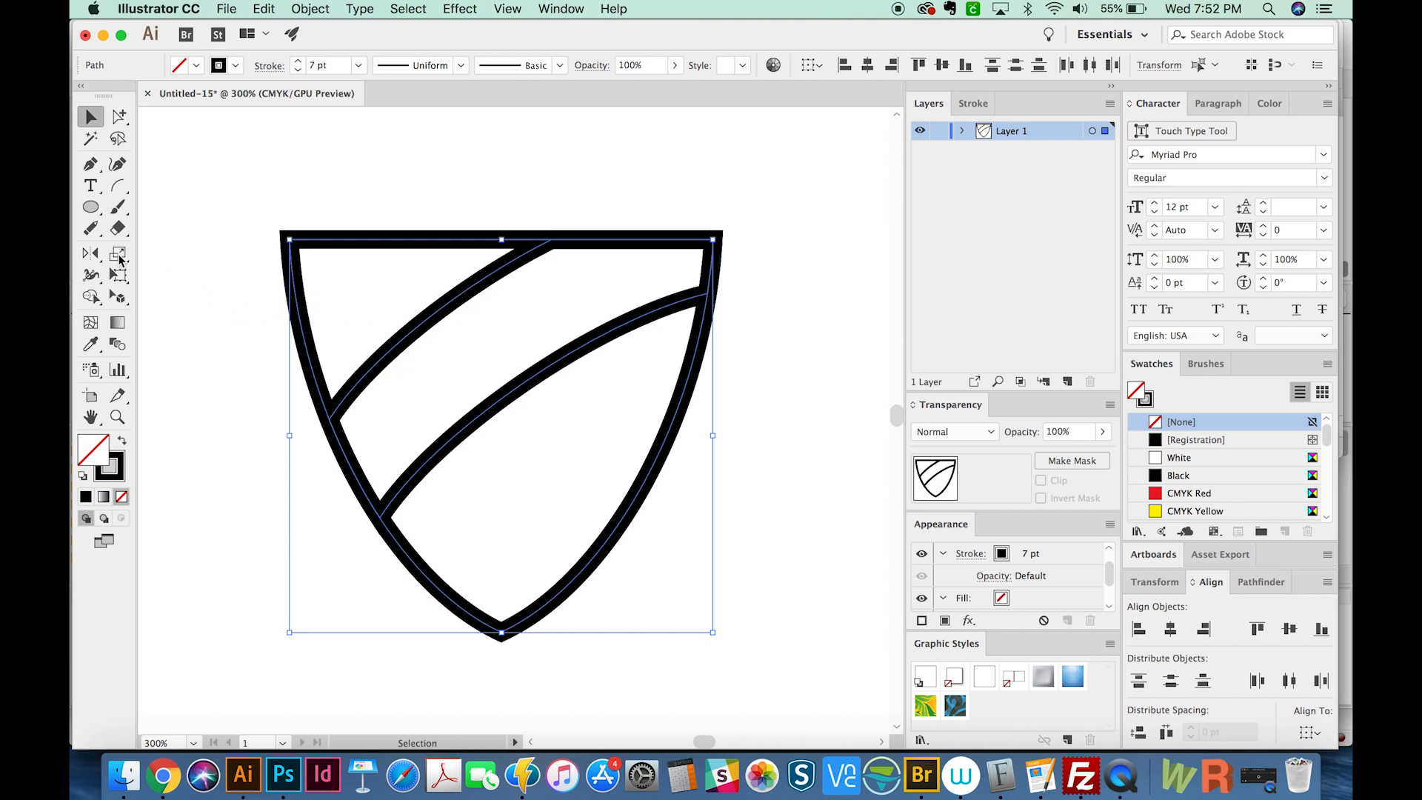
{"action": "mouse_move", "coordinate": [89, 229]}
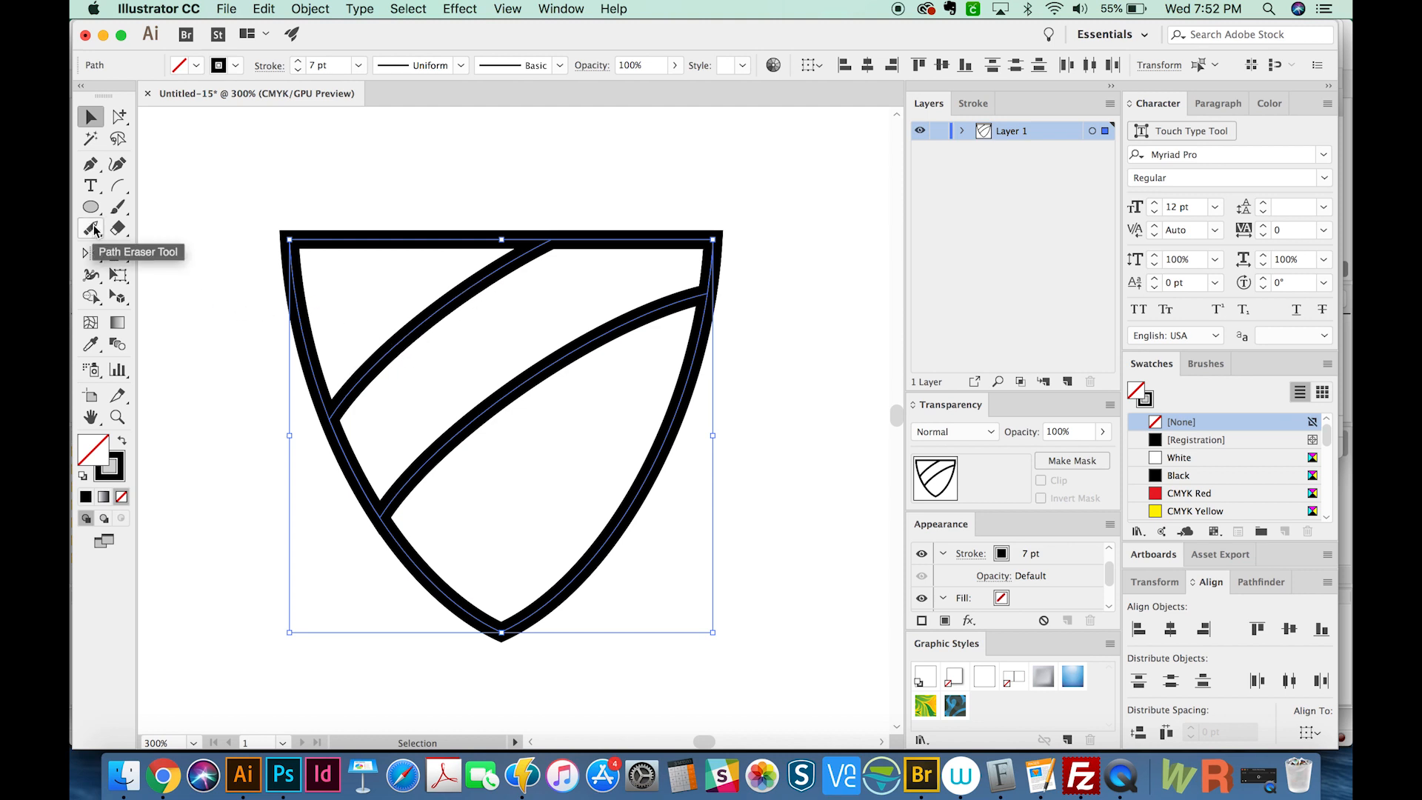
Choose the Path Eraser tool from the Pencil tool flyout.
{"action": "left_click", "coordinate": [90, 229]}
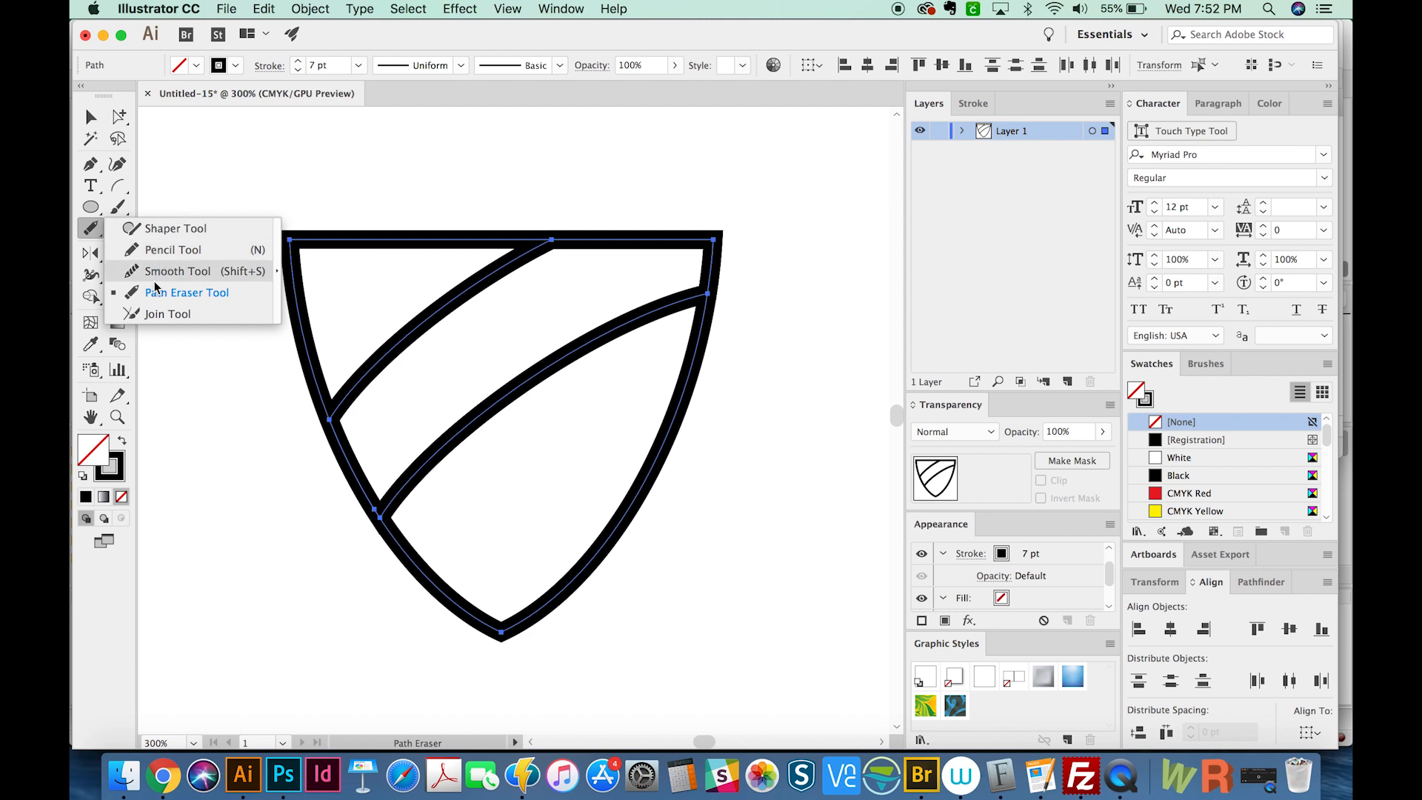
{"action": "left_click", "coordinate": [186, 291]}
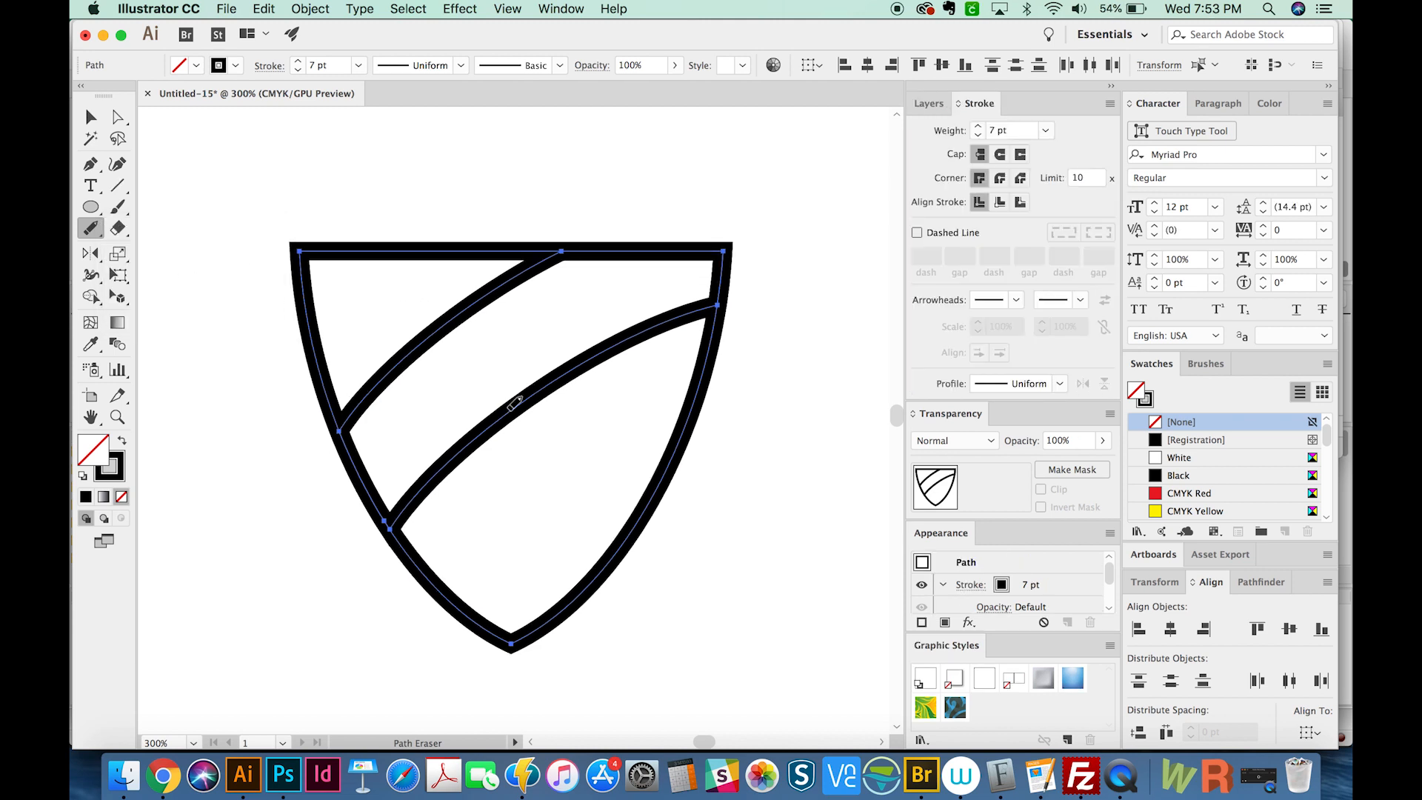
{"action": "mouse_move", "coordinate": [534, 390]}
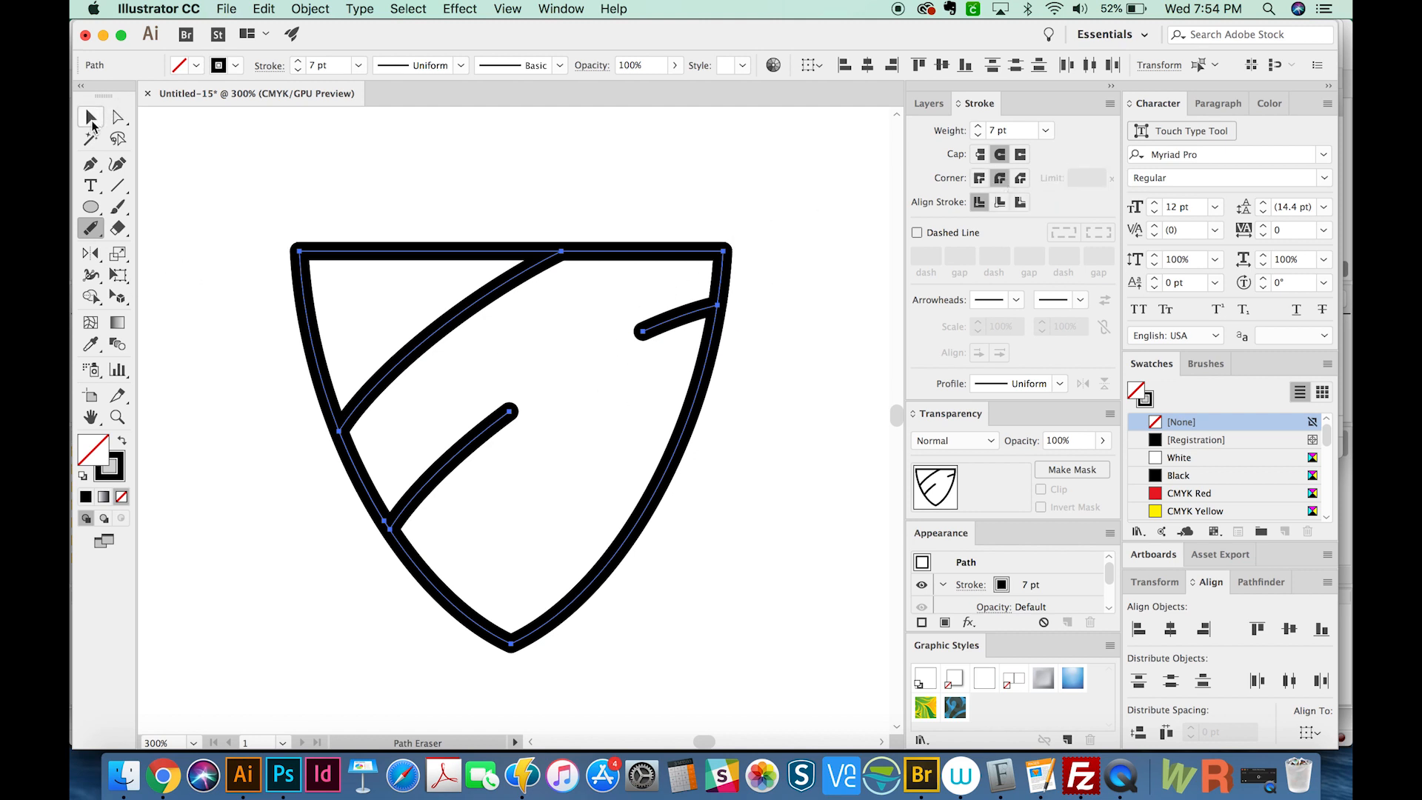
Switch to the Selection tool, then reopen the Pencil tool flyout.
{"action": "left_click", "coordinate": [90, 207]}
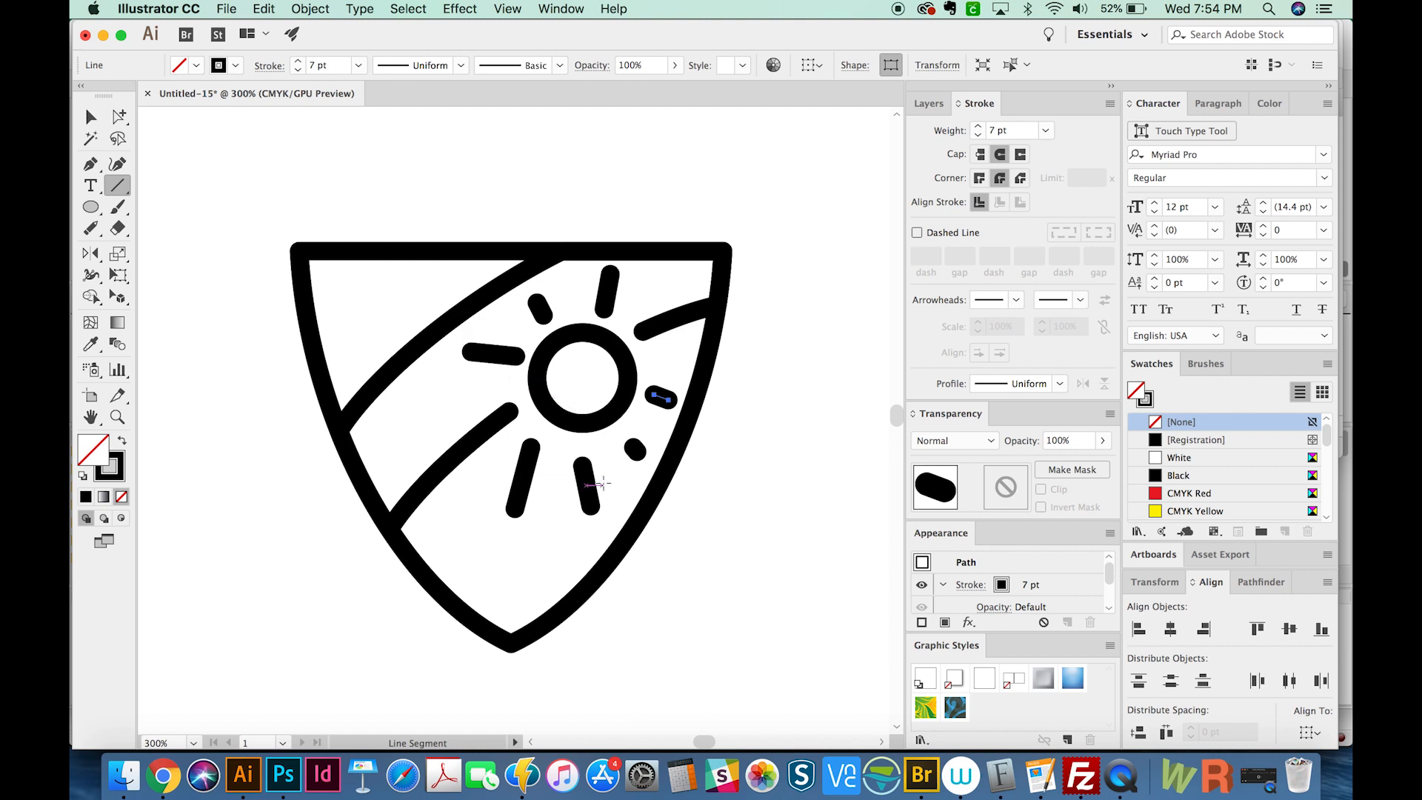
{"action": "mouse_move", "coordinate": [377, 464]}
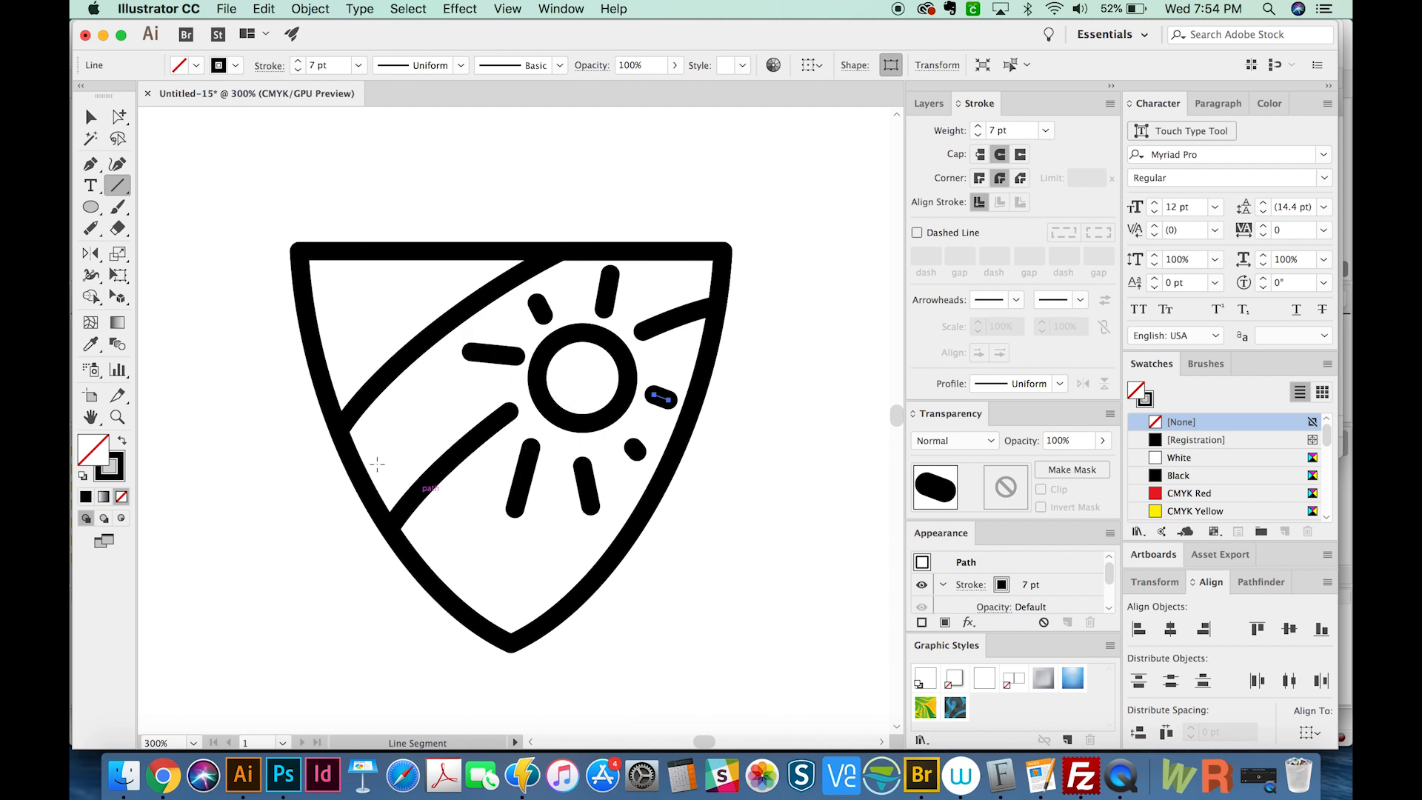
{"action": "left_click", "coordinate": [90, 228]}
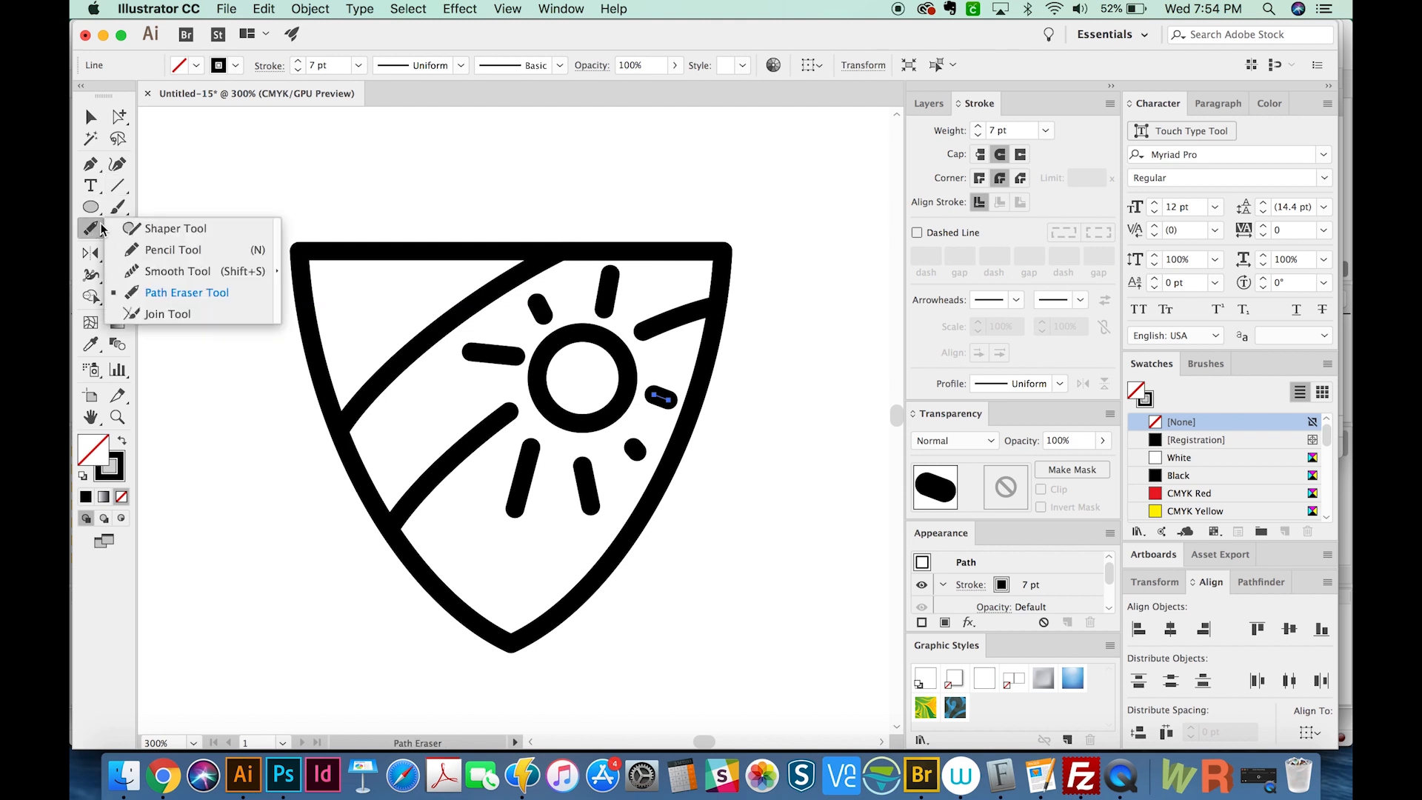
{"action": "mouse_move", "coordinate": [186, 291]}
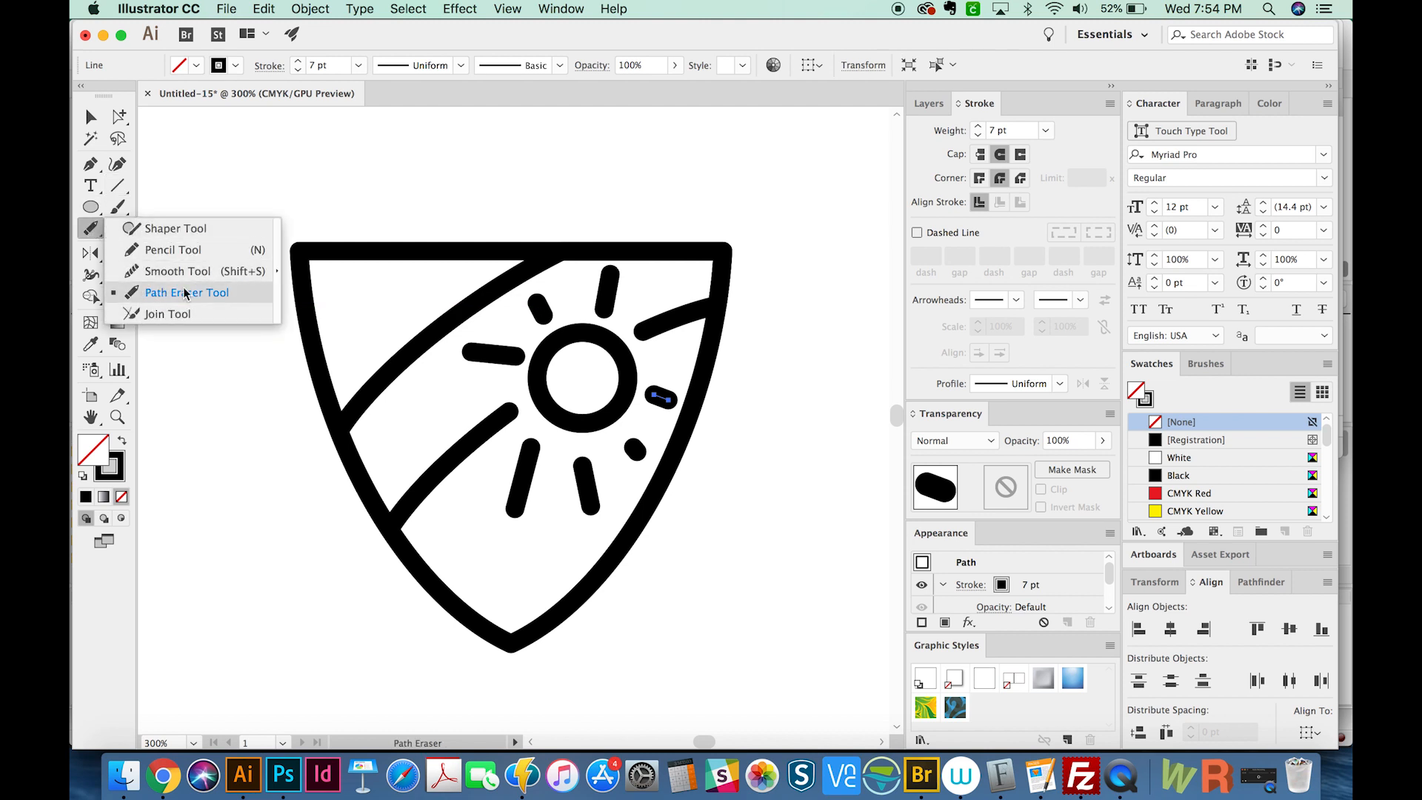
{"action": "mouse_move", "coordinate": [168, 314]}
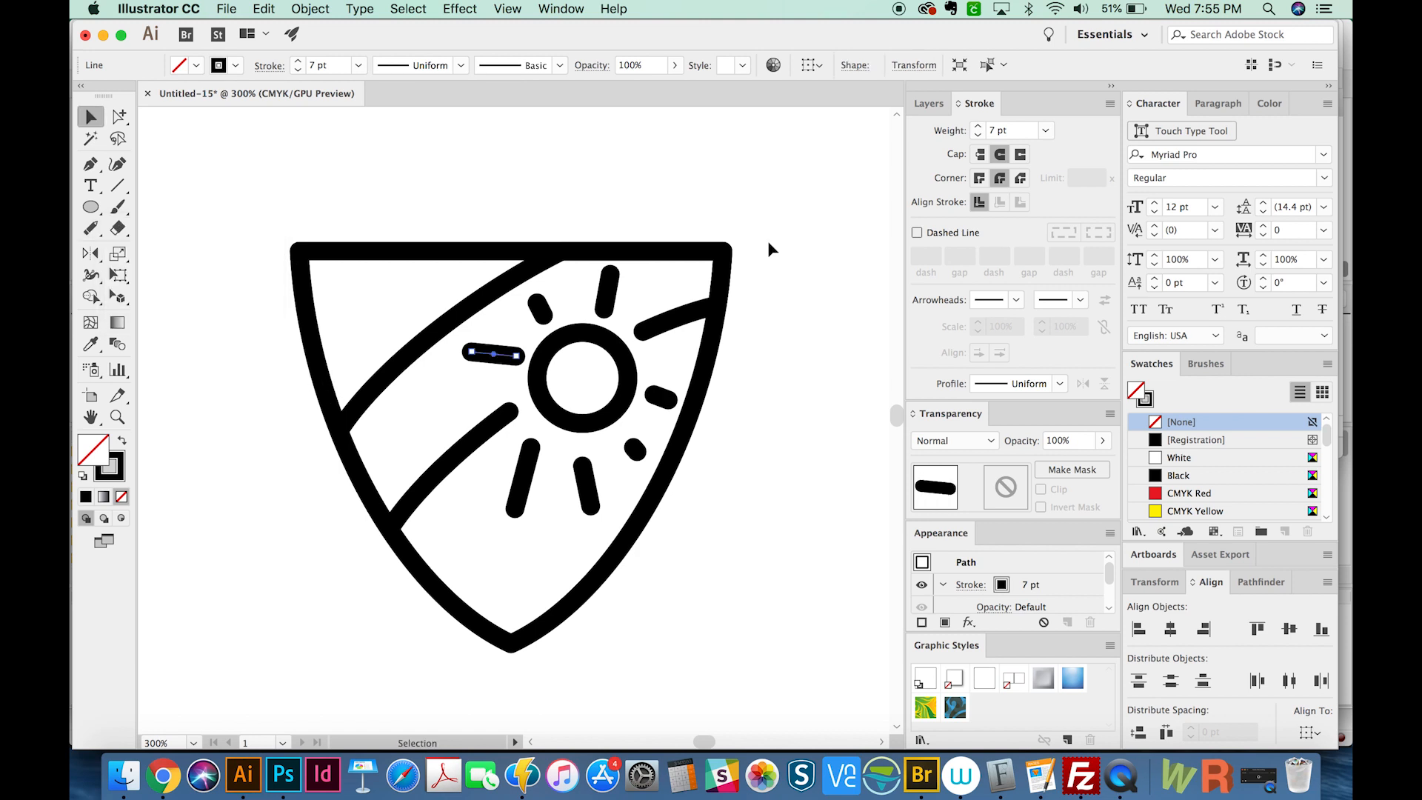
{"action": "mouse_move", "coordinate": [152, 231]}
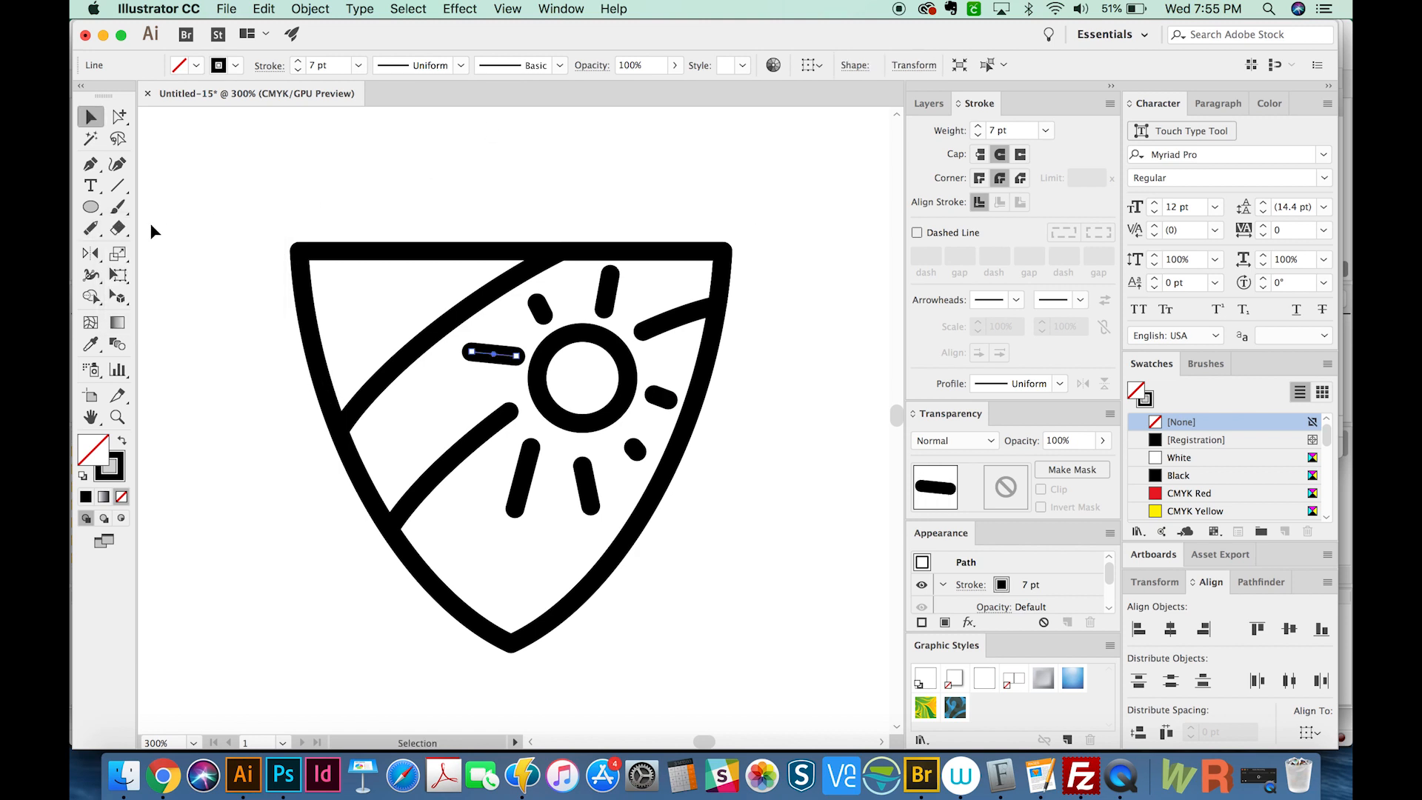
{"action": "mouse_move", "coordinate": [540, 216]}
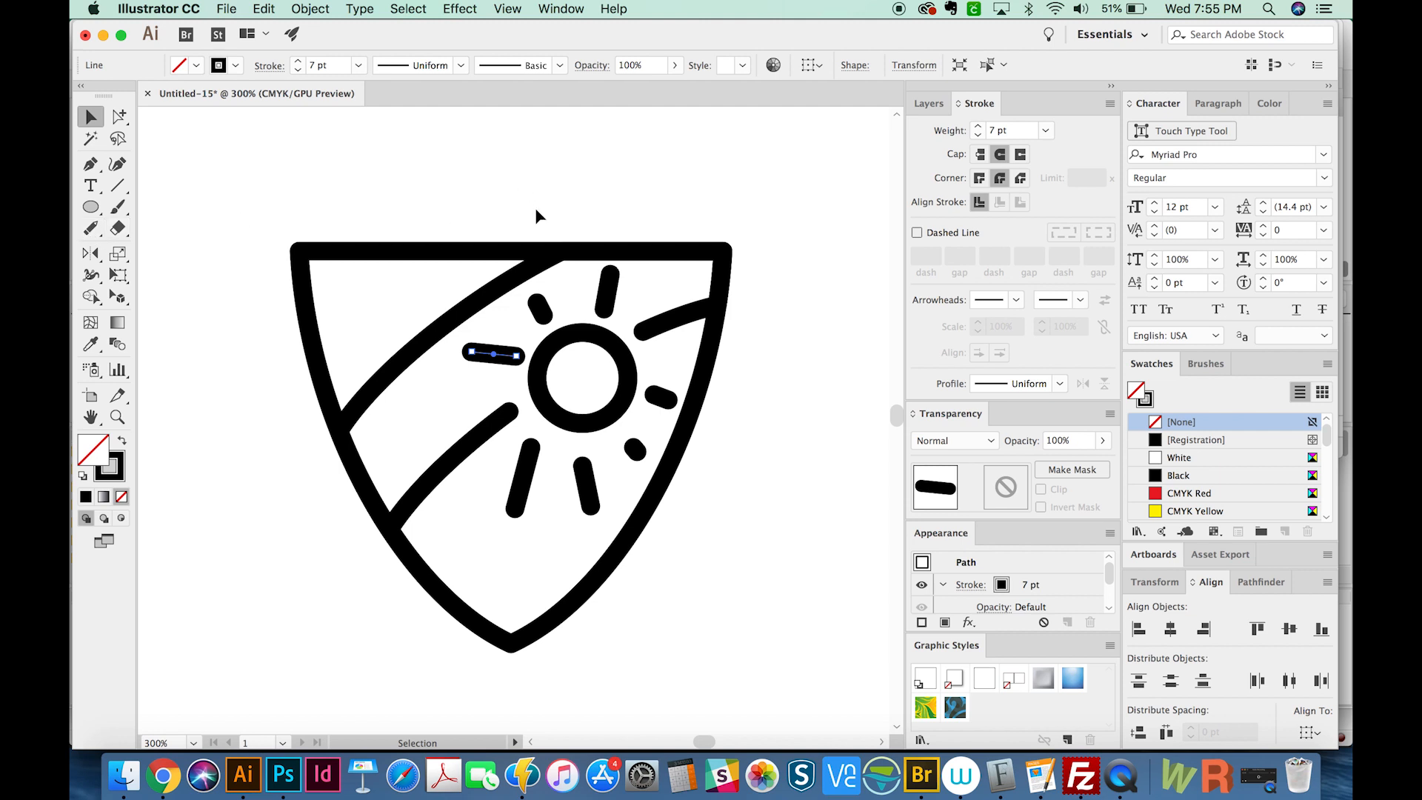